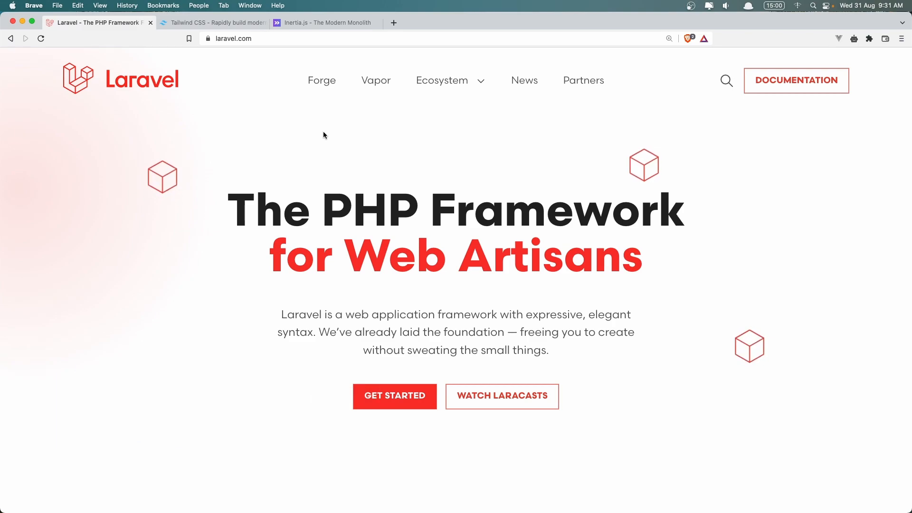
Step: Move through the Inertia.js and Tailwind tabs, then open Laravel's Starter Kits documentation
{"action": "left_click", "coordinate": [326, 22]}
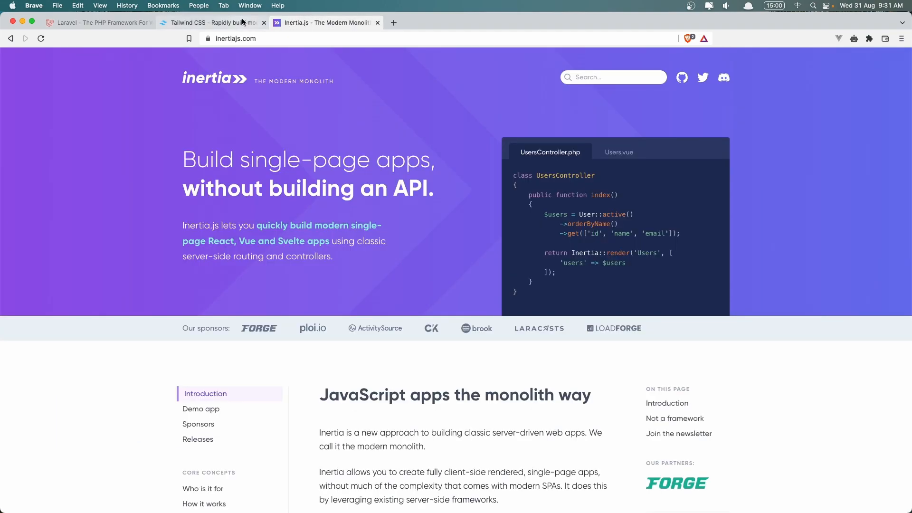
{"action": "left_click", "coordinate": [209, 23]}
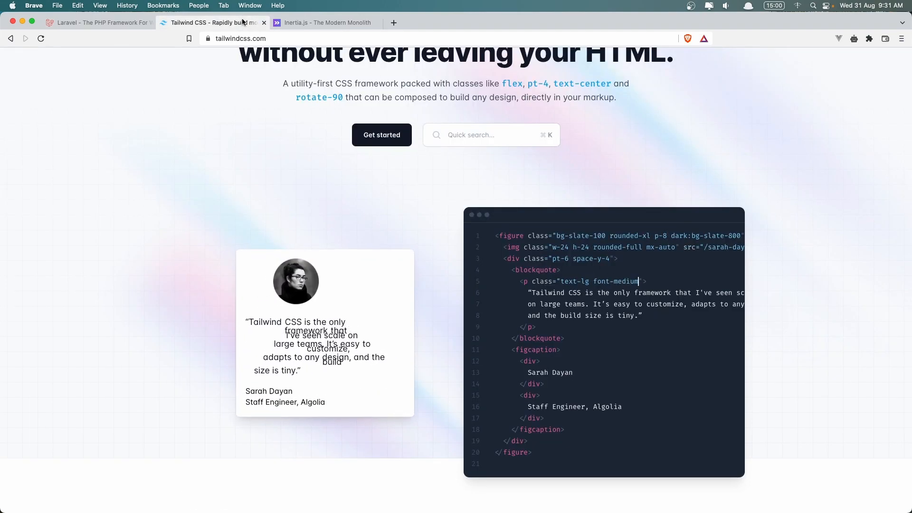
{"action": "left_click", "coordinate": [325, 23]}
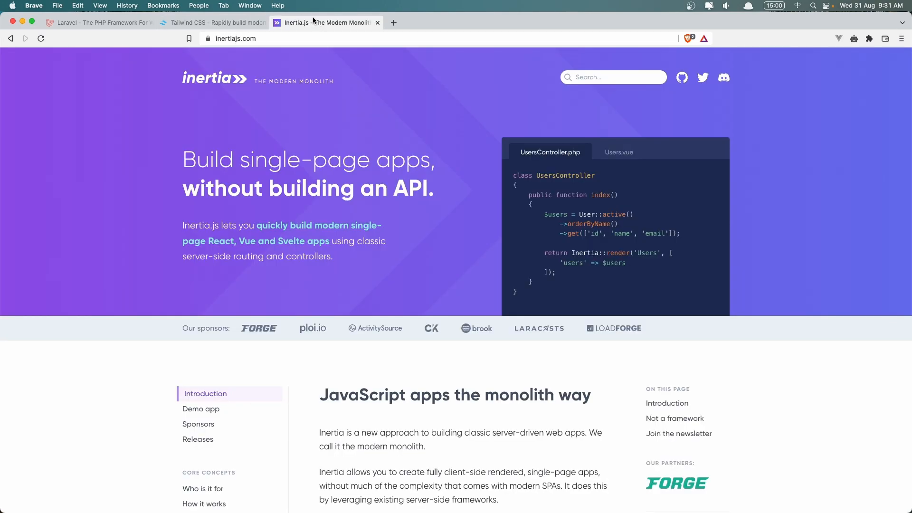
{"action": "left_click", "coordinate": [99, 23]}
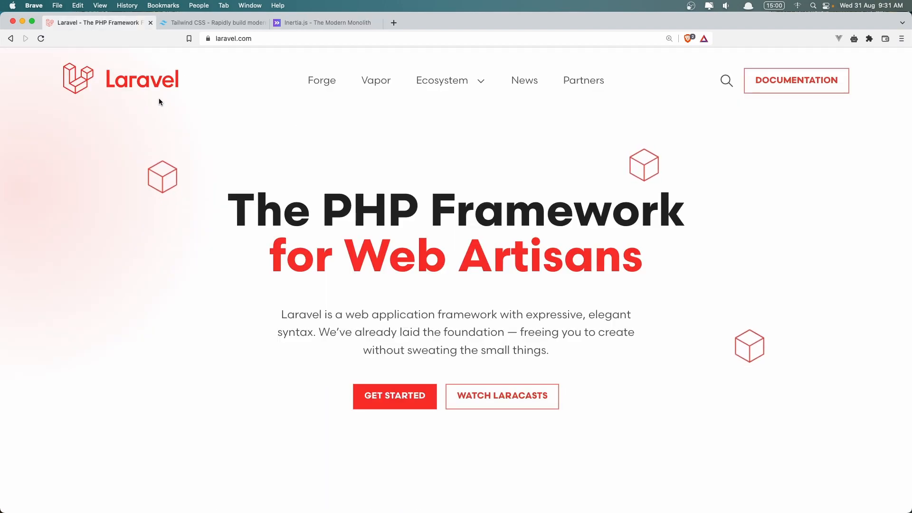
{"action": "left_click", "coordinate": [394, 397]}
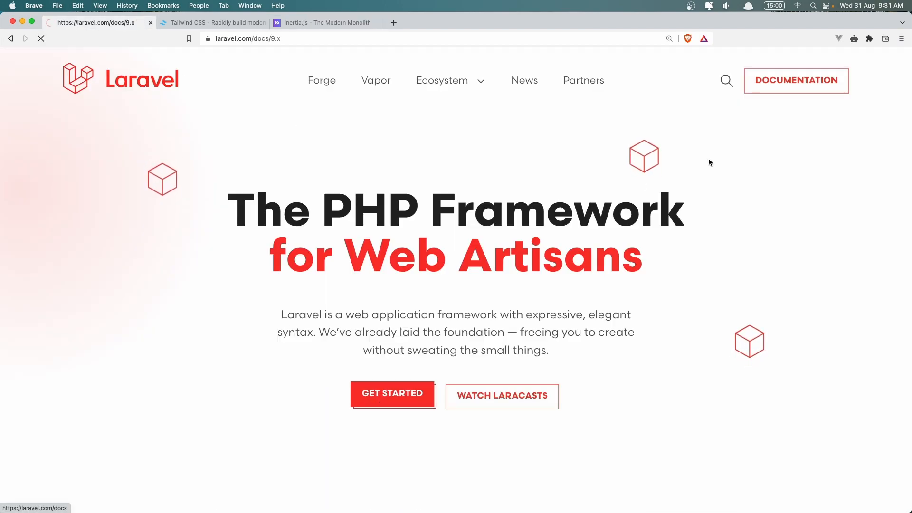
{"action": "left_click", "coordinate": [392, 394]}
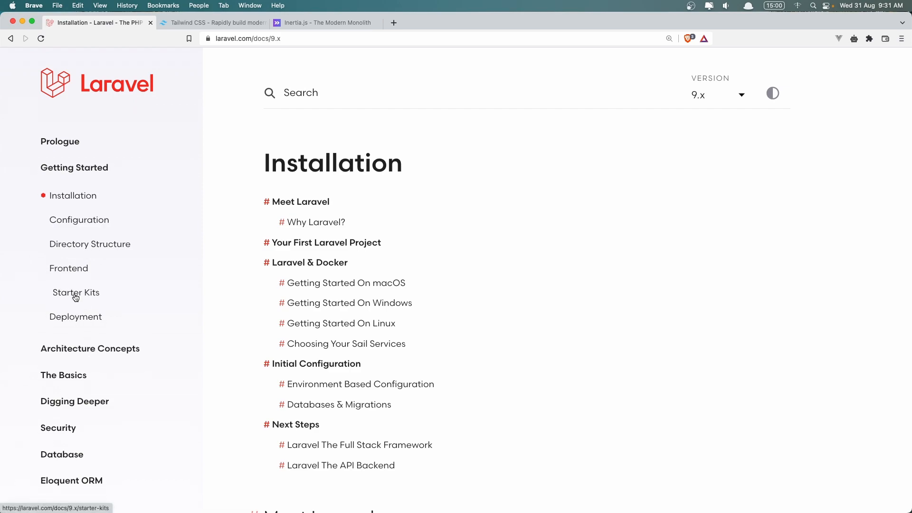
{"action": "left_click", "coordinate": [76, 293]}
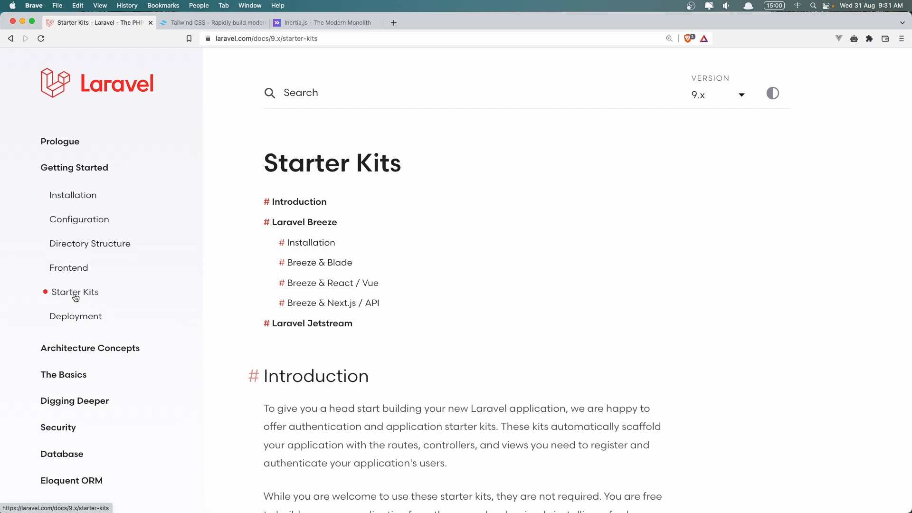
{"action": "mouse_move", "coordinate": [269, 272]}
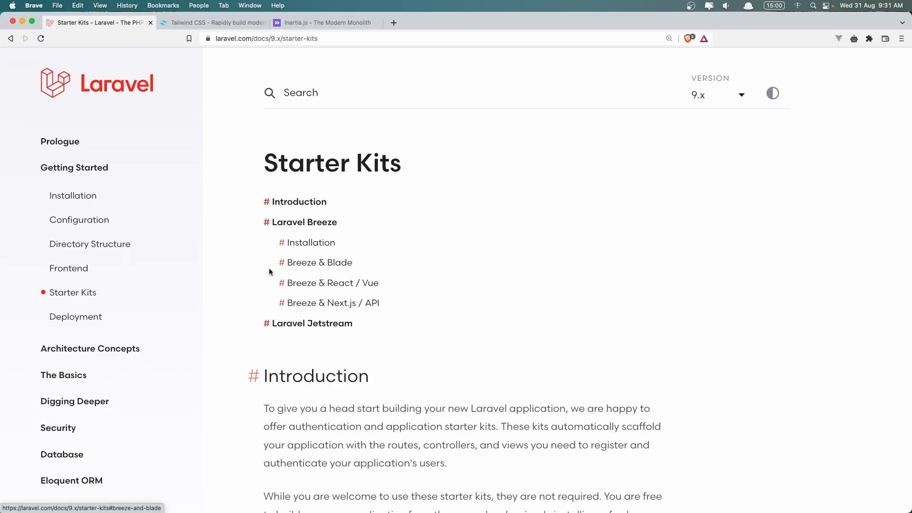
{"action": "mouse_move", "coordinate": [382, 290]}
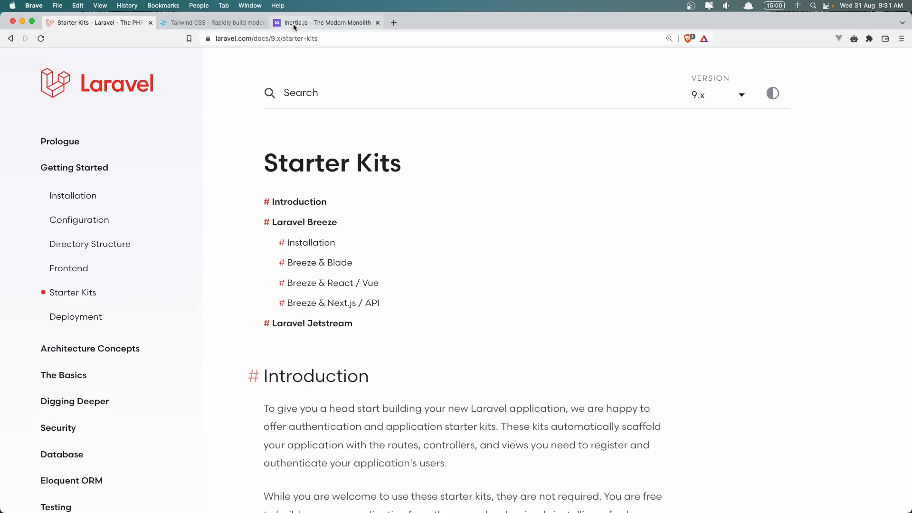
Step: Glance at the Inertia.js and Tailwind CSS sites, then return to Starter Kits
{"action": "left_click", "coordinate": [324, 23]}
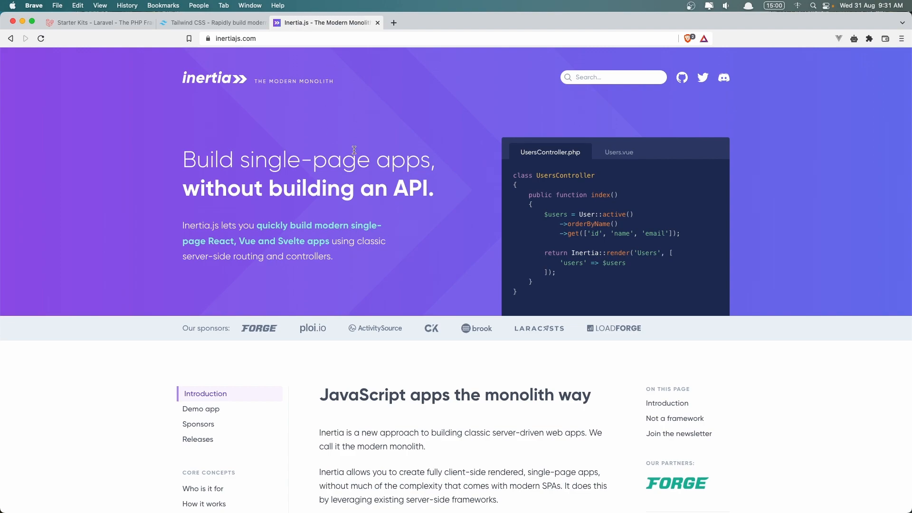
{"action": "scroll", "scroll_direction": "down", "scroll_amount": 3}
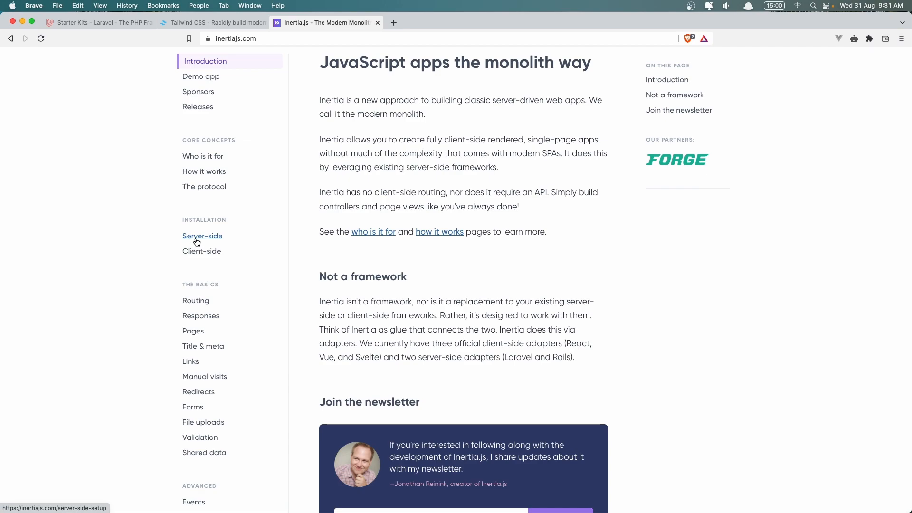
{"action": "mouse_move", "coordinate": [202, 251]}
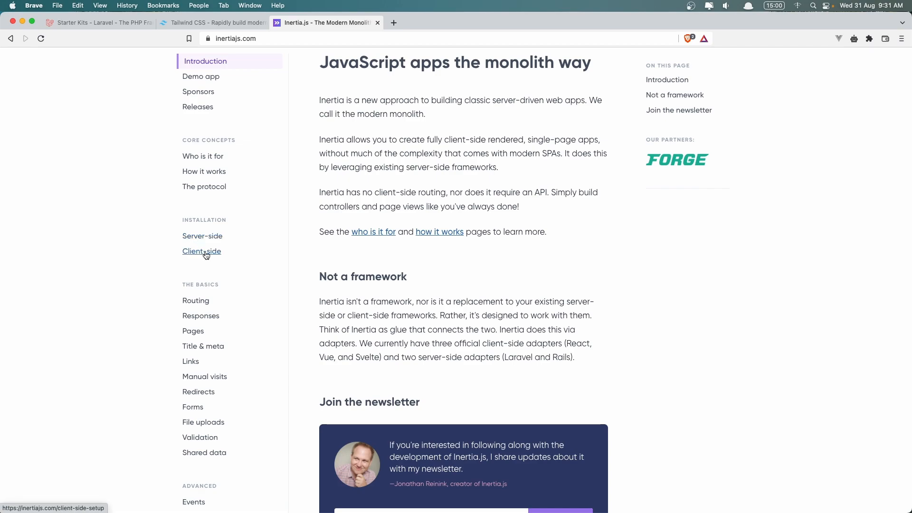
{"action": "left_click", "coordinate": [213, 22]}
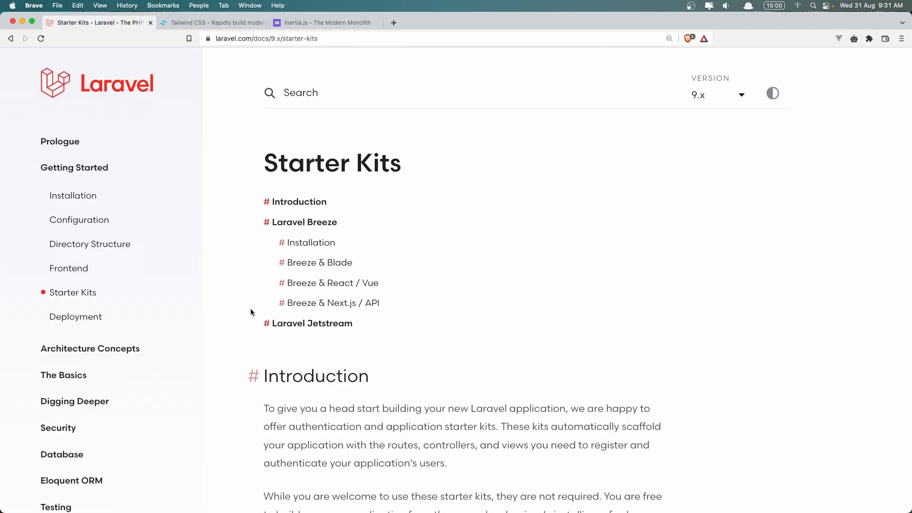
{"action": "mouse_move", "coordinate": [251, 270]}
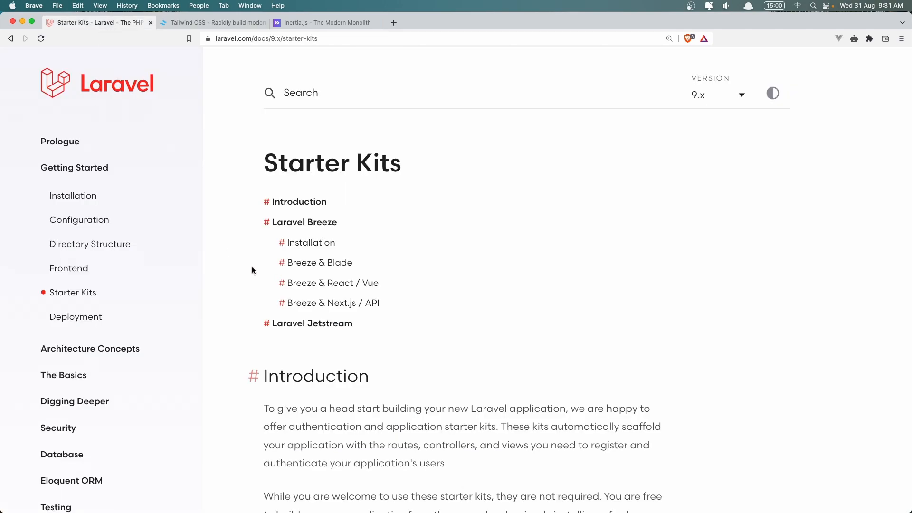
{"action": "left_click", "coordinate": [325, 23]}
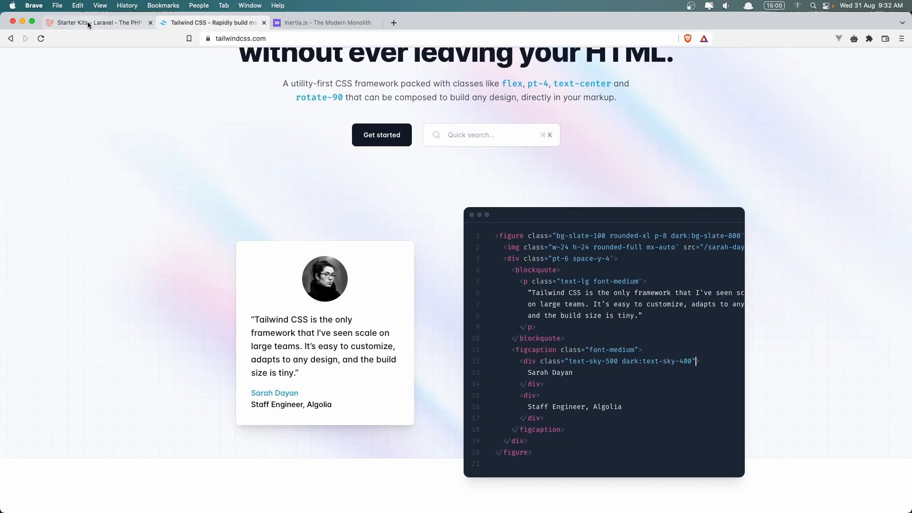
{"action": "left_click", "coordinate": [96, 23]}
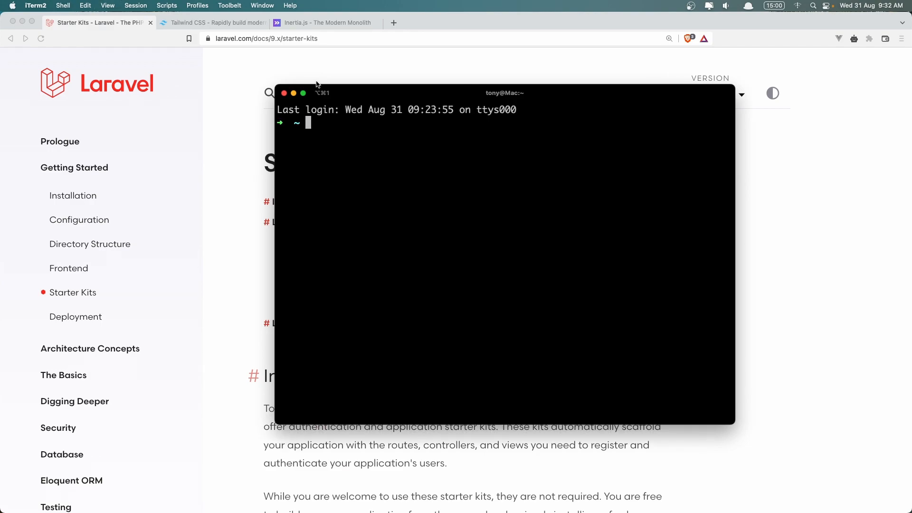
Step: Use the sites alias to reach ~/Sites and run `laravel new portfolio`
{"action": "type", "text": "sites"}
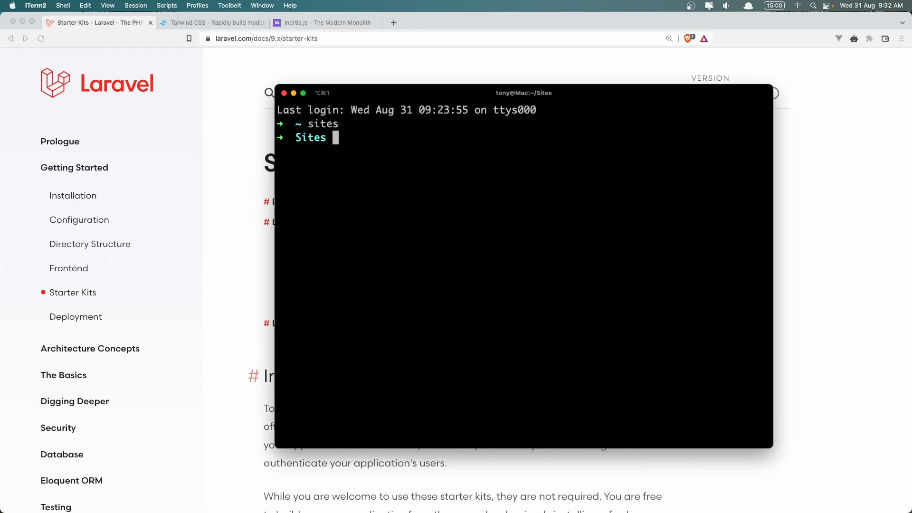
{"action": "type", "text": "laravel"}
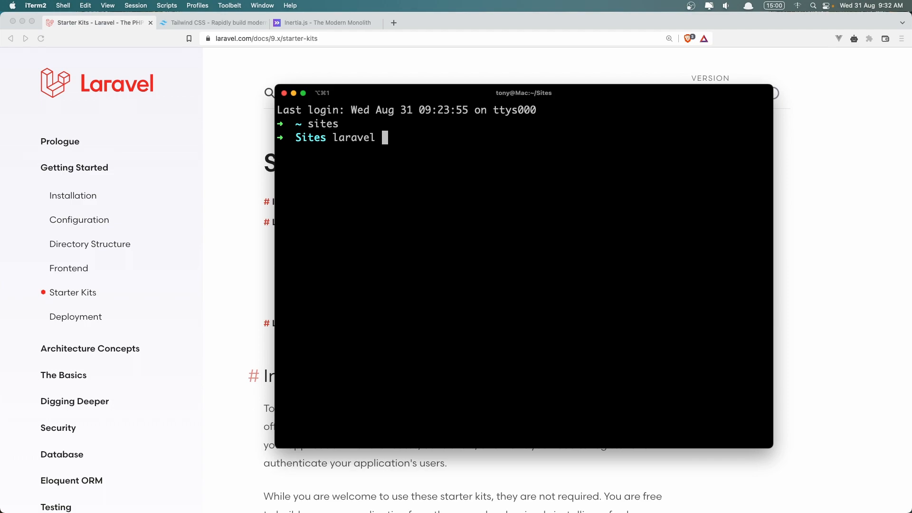
{"action": "type", "text": "new p"}
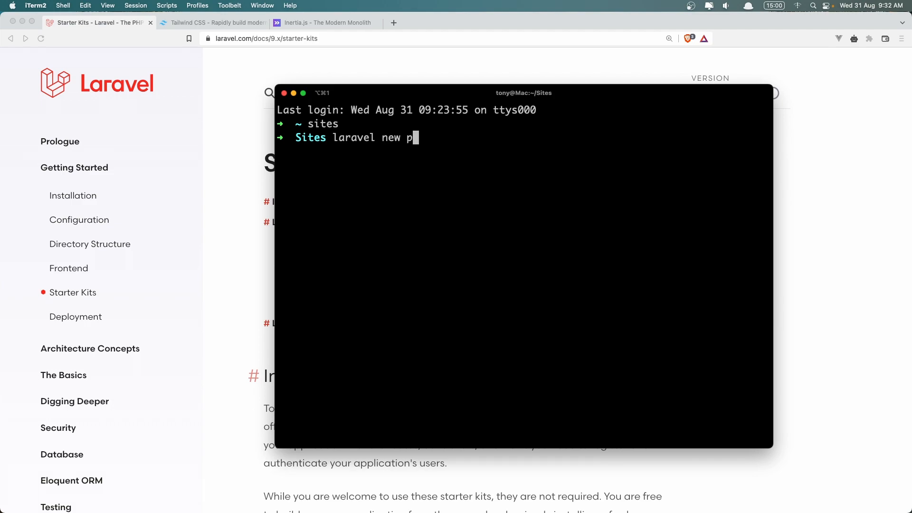
{"action": "type", "text": "ortfolio"}
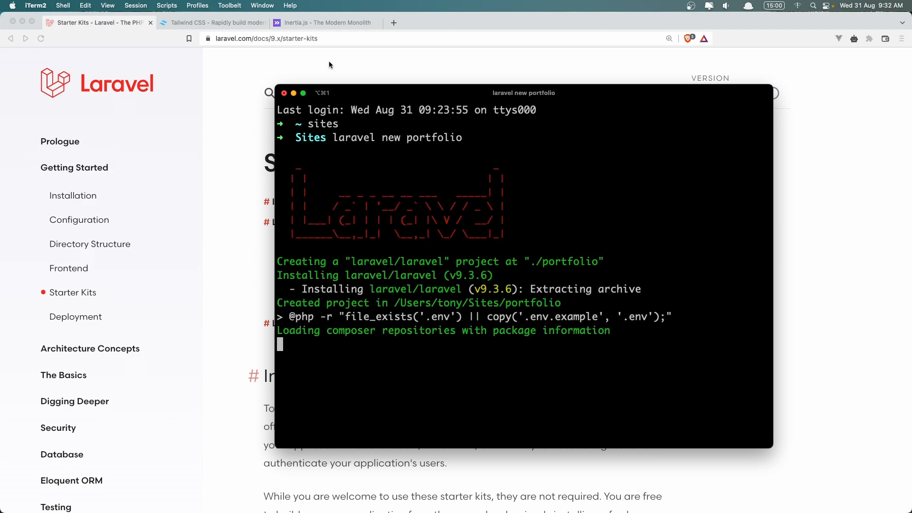
{"action": "mouse_move", "coordinate": [226, 134]}
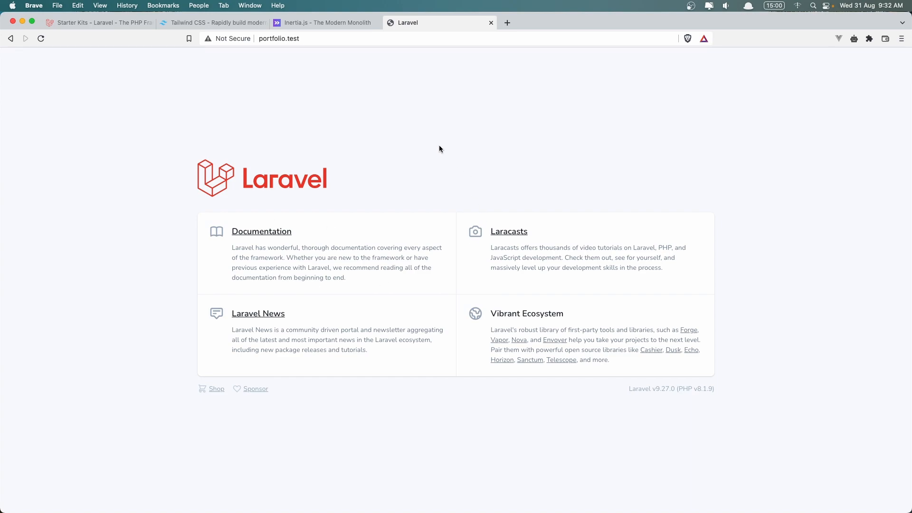
{"action": "mouse_move", "coordinate": [386, 110]}
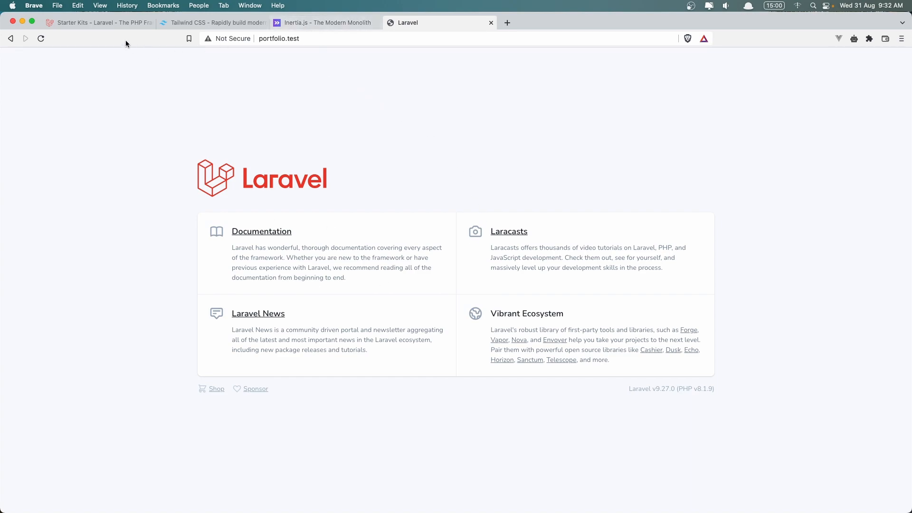
Step: Return to the Starter Kits docs and scroll to the Breeze Composer install command
{"action": "left_click", "coordinate": [98, 22]}
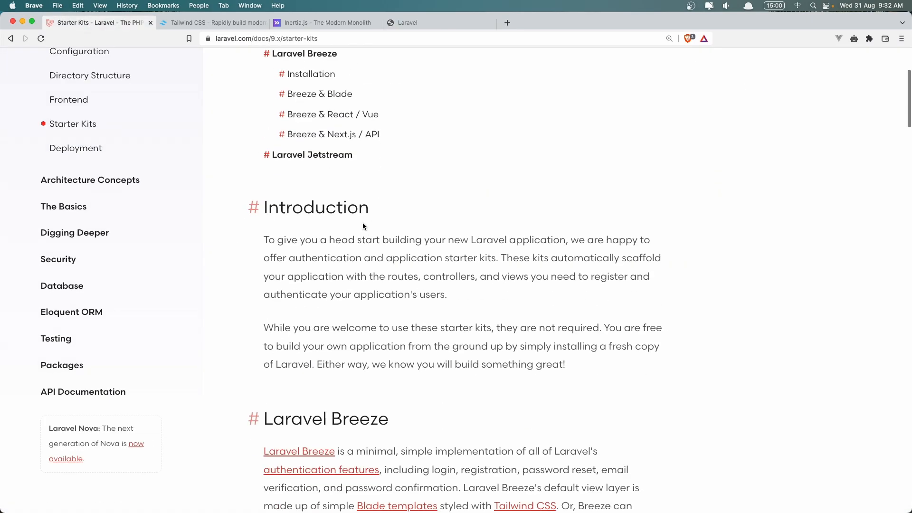
{"action": "scroll", "scroll_direction": "down", "scroll_amount": 3}
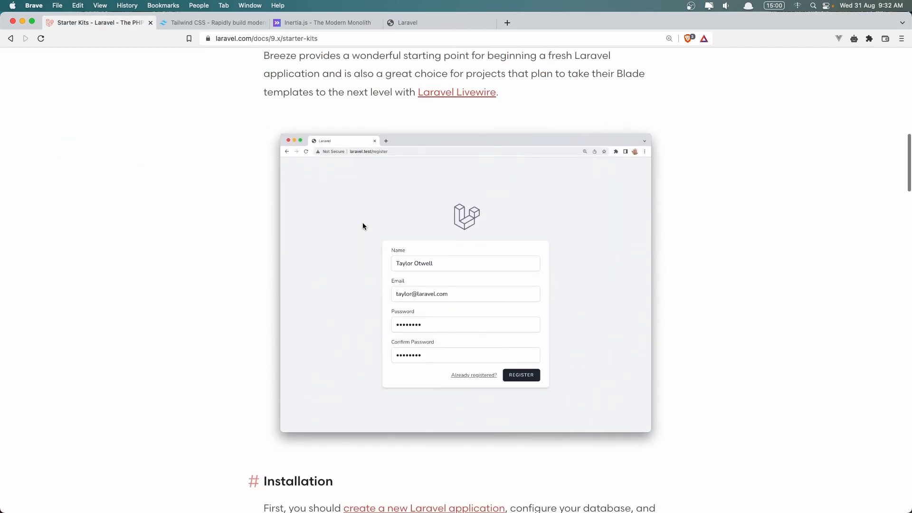
{"action": "scroll", "scroll_direction": "down", "scroll_amount": 3}
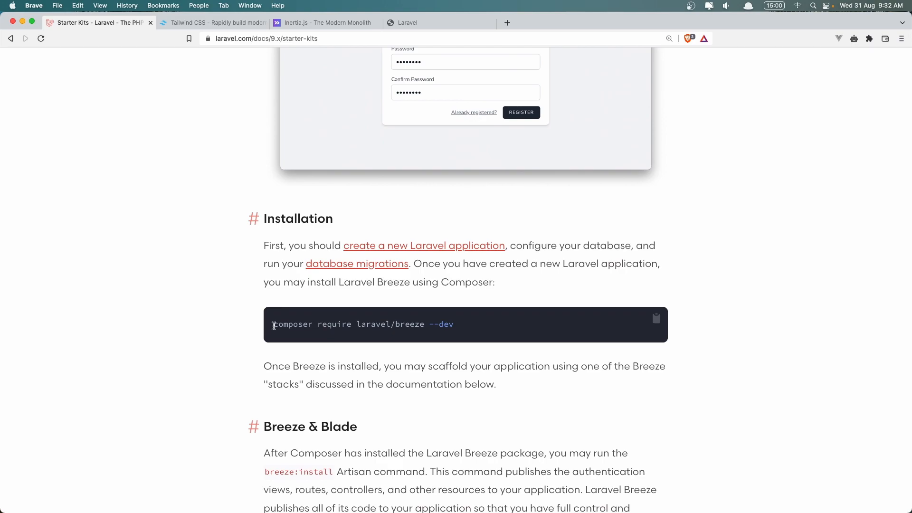
{"action": "mouse_move", "coordinate": [490, 326]}
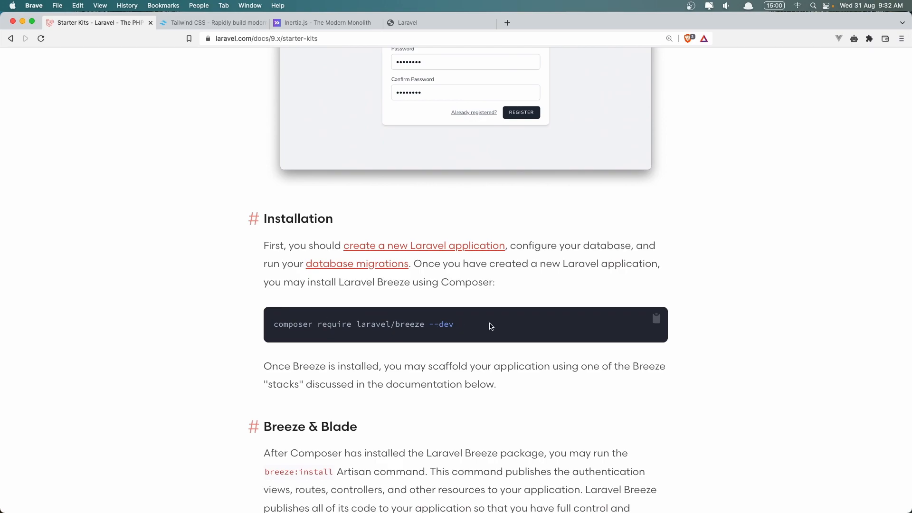
{"action": "mouse_move", "coordinate": [657, 319]}
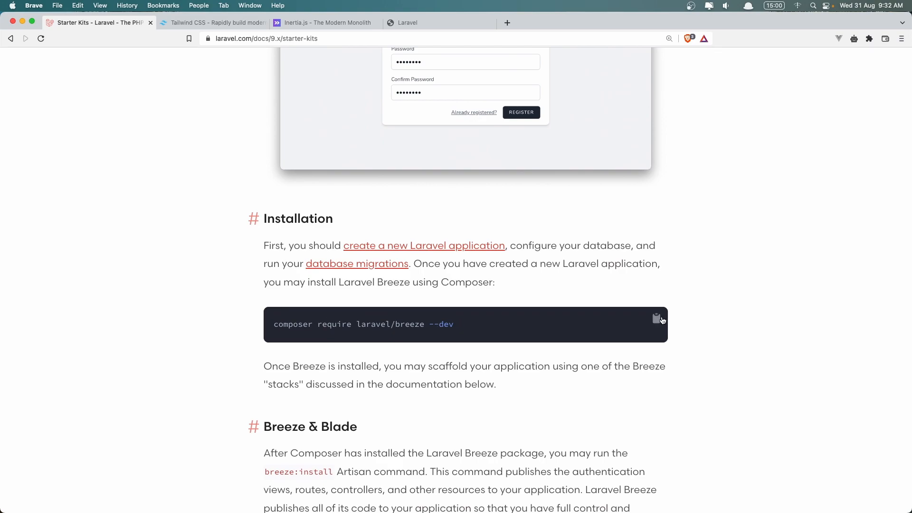
{"action": "mouse_move", "coordinate": [660, 319]}
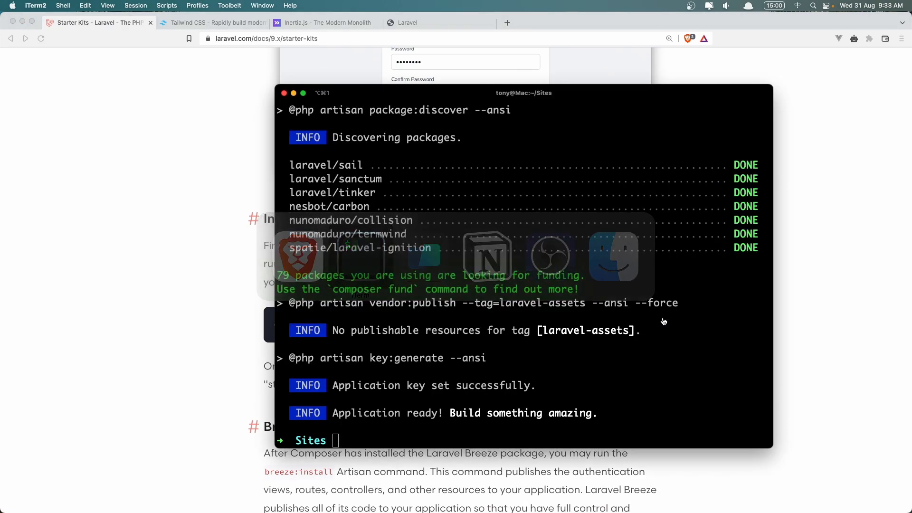
Step: Enter the portfolio folder and run `composer require laravel/breeze --dev`
{"action": "type", "text": "cd"}
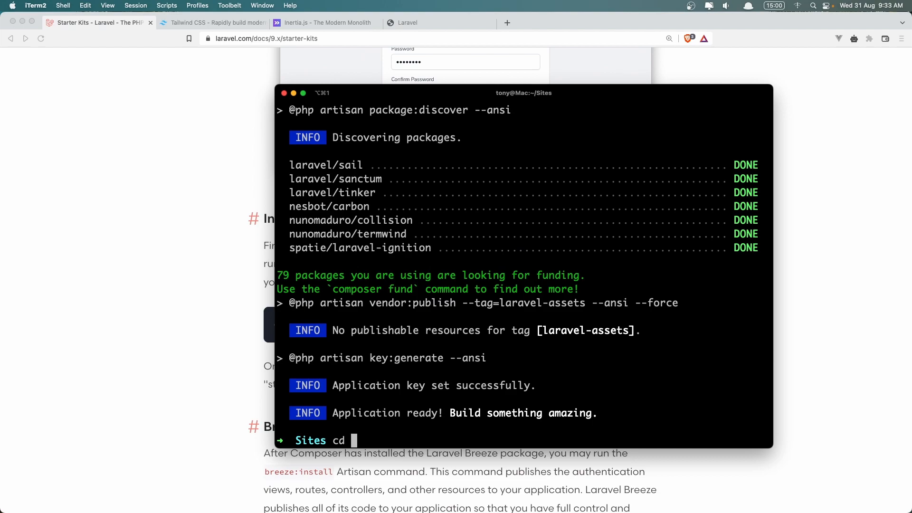
{"action": "type", "text": "portfolio"}
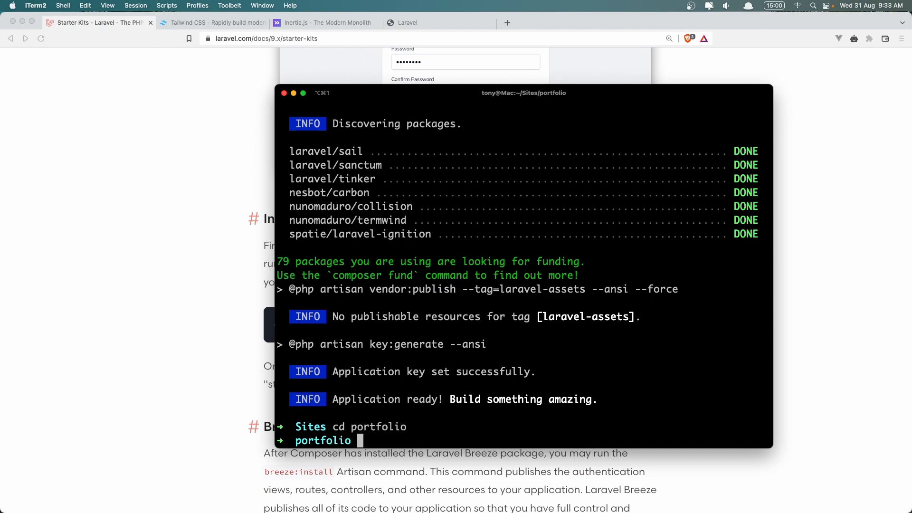
{"action": "type", "text": "composer require laravel/breeze --dev"}
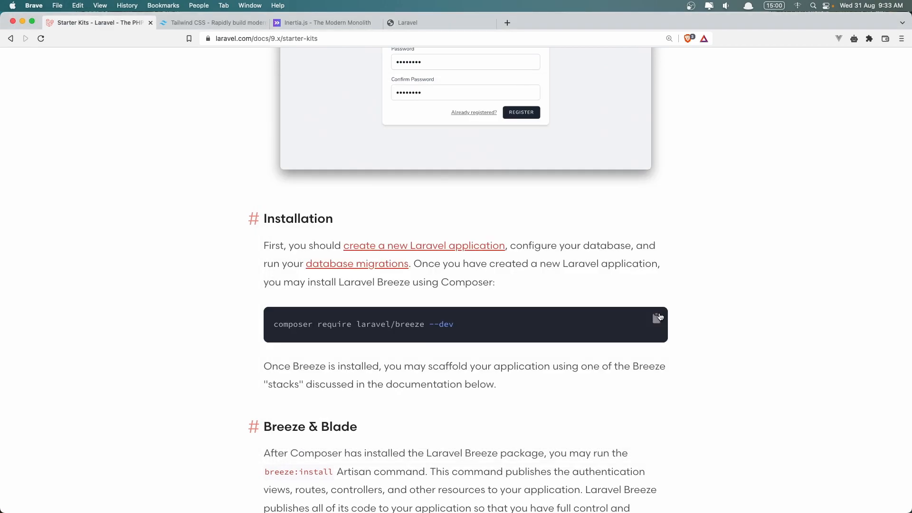
Step: Scroll the Starter Kits page down to the Breeze & React / Vue section
{"action": "scroll", "scroll_direction": "down", "scroll_amount": 3}
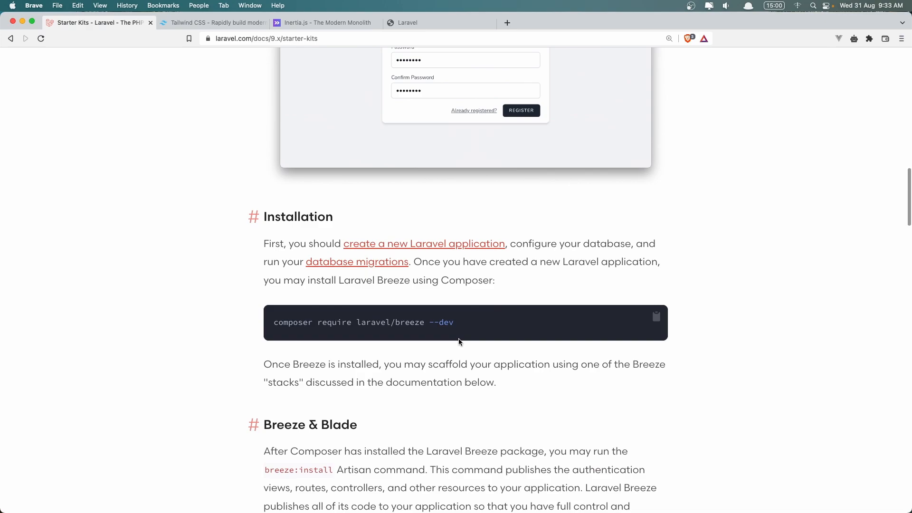
{"action": "scroll", "scroll_direction": "down", "scroll_amount": 3}
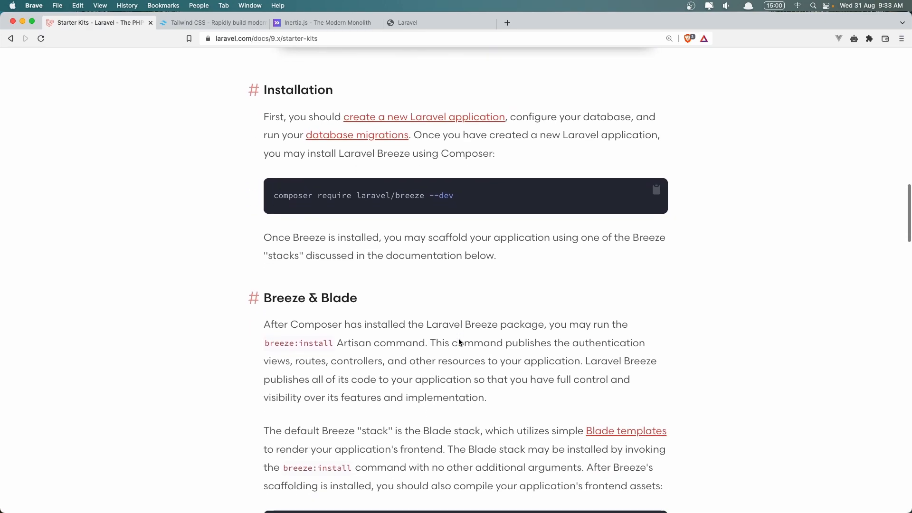
{"action": "scroll", "scroll_direction": "down", "scroll_amount": 3}
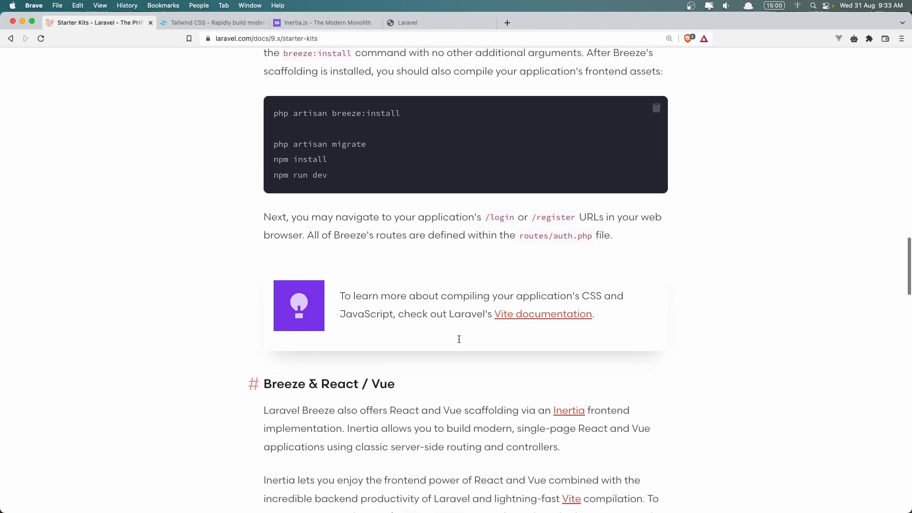
{"action": "scroll", "scroll_direction": "down", "scroll_amount": 3}
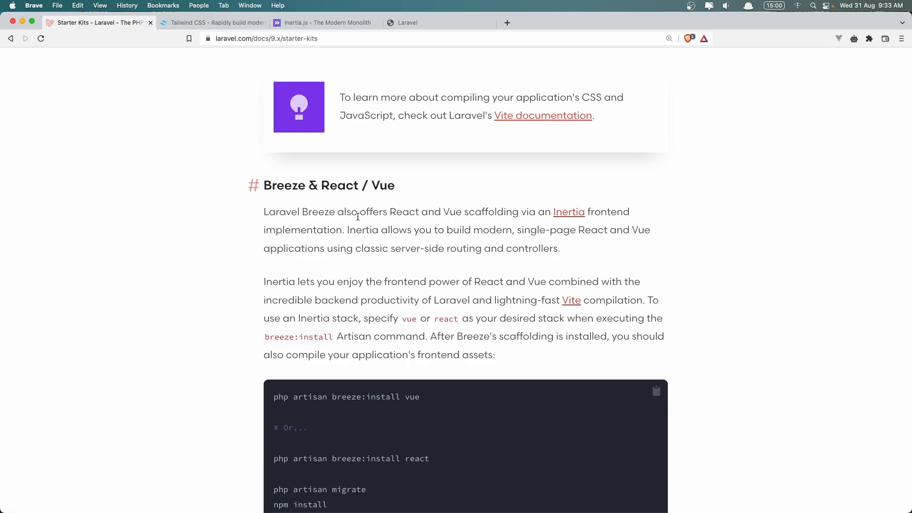
{"action": "mouse_move", "coordinate": [508, 221]}
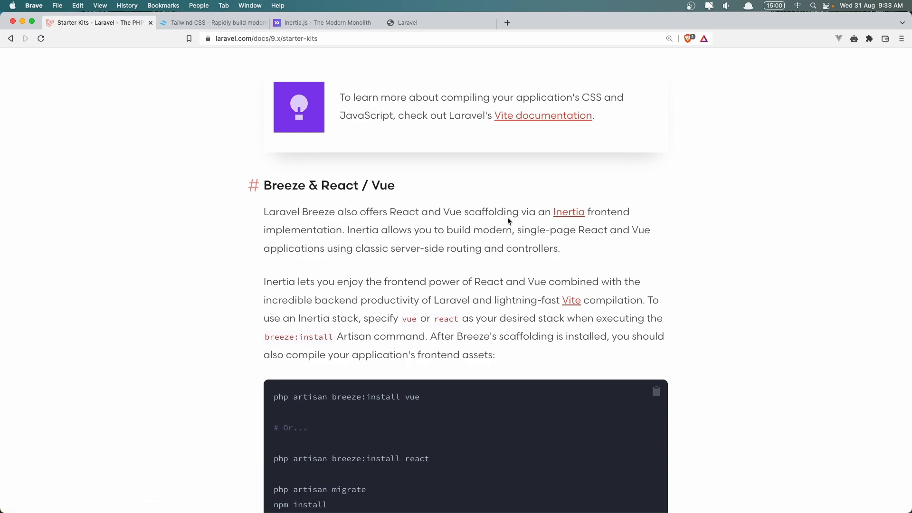
{"action": "mouse_move", "coordinate": [568, 211]}
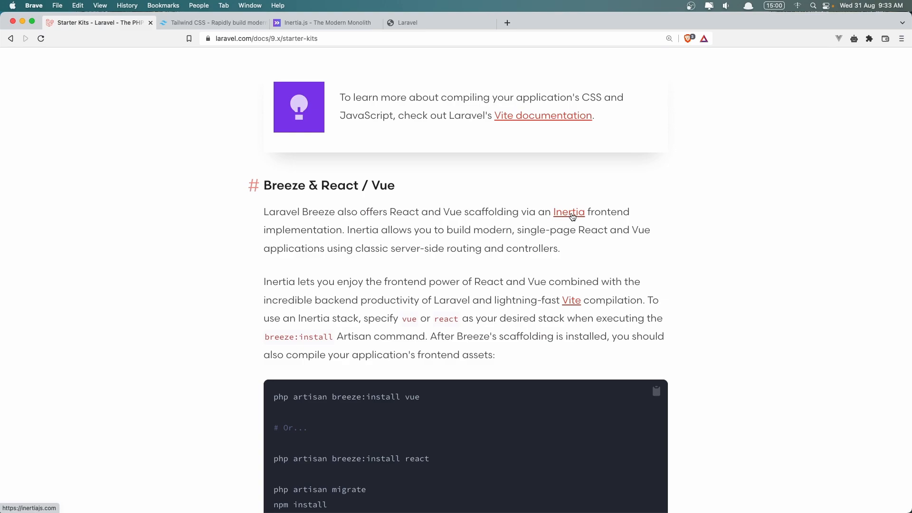
{"action": "scroll", "scroll_direction": "down", "scroll_amount": 3}
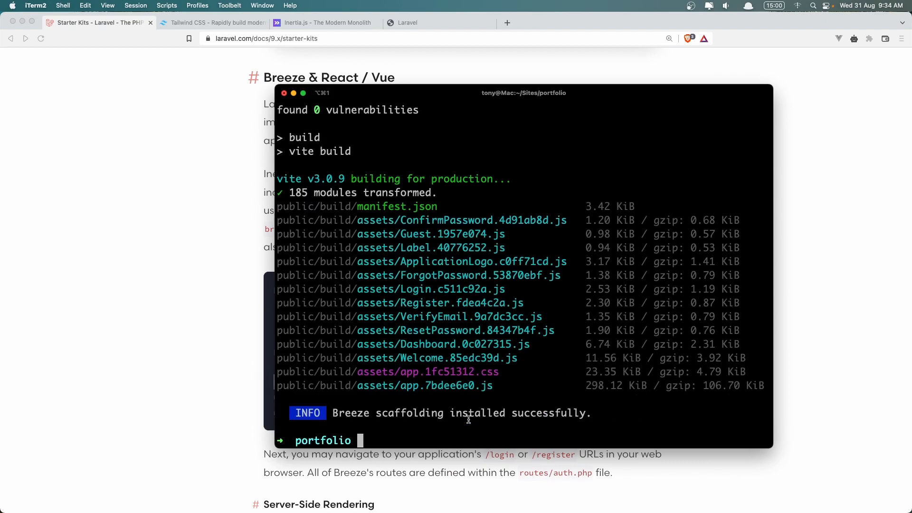
Step: Open the project with `code .` and view DB_DATABASE=portfolio in .env
{"action": "type", "text": "code"}
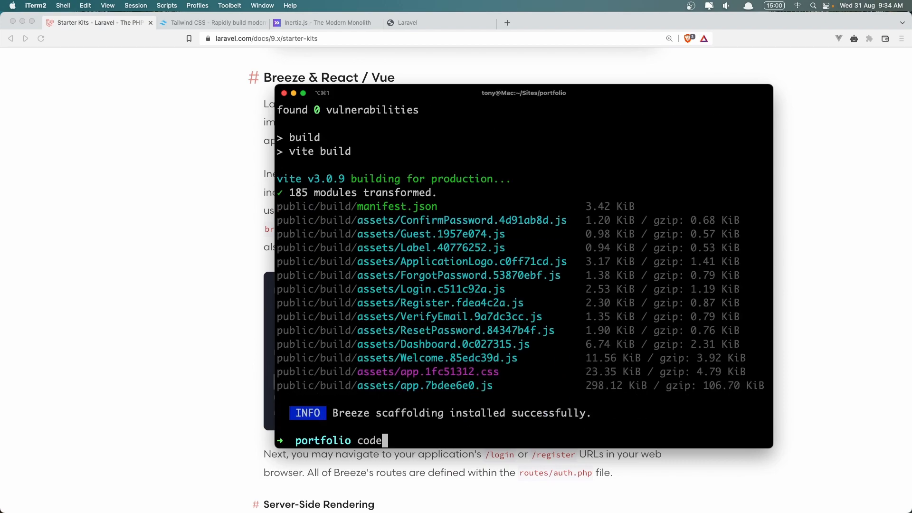
{"action": "key", "text": "Enter"}
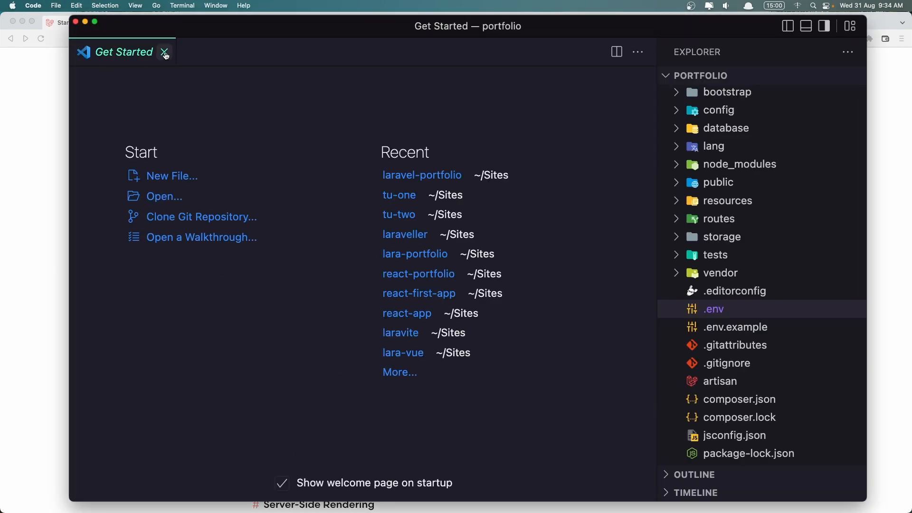
{"action": "left_click", "coordinate": [165, 52]}
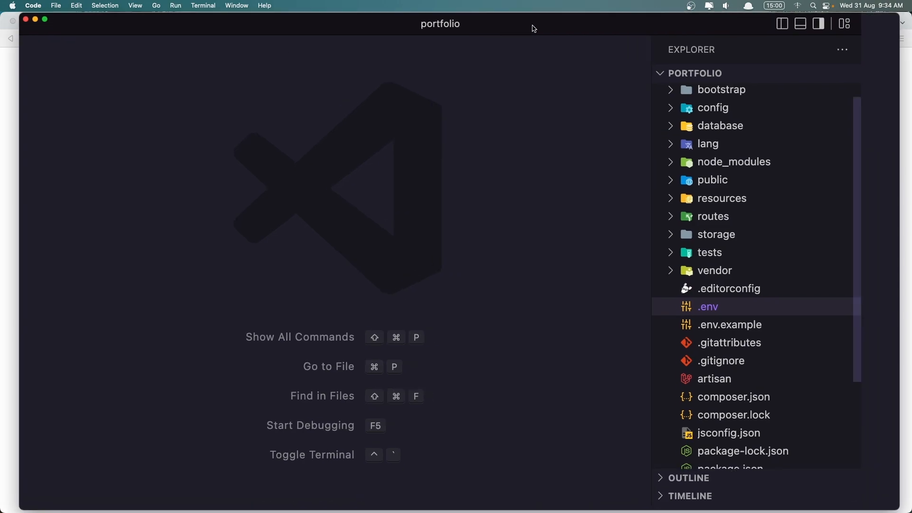
{"action": "left_click", "coordinate": [708, 306]}
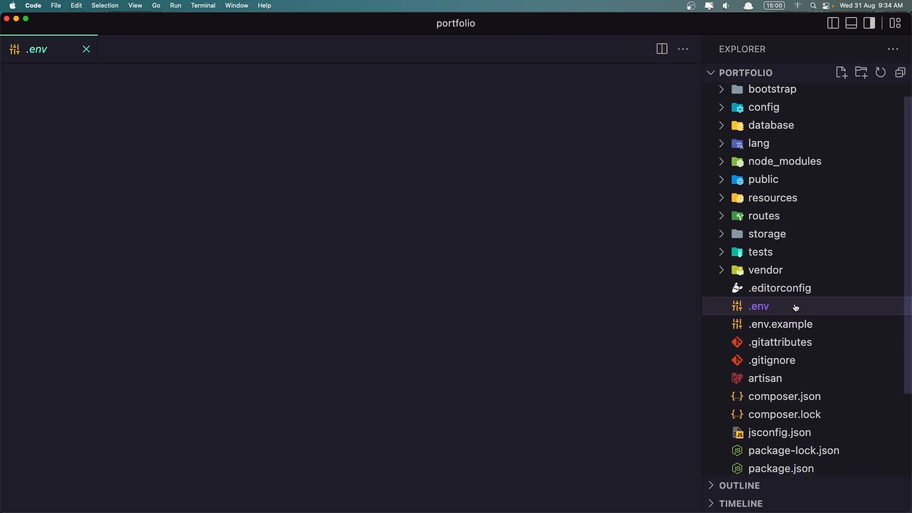
{"action": "left_click", "coordinate": [759, 306]}
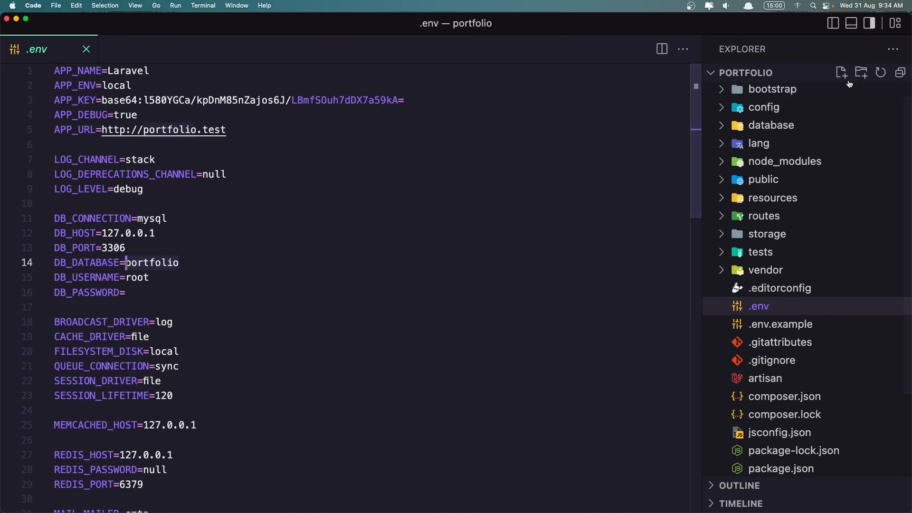
{"action": "mouse_move", "coordinate": [631, 165]}
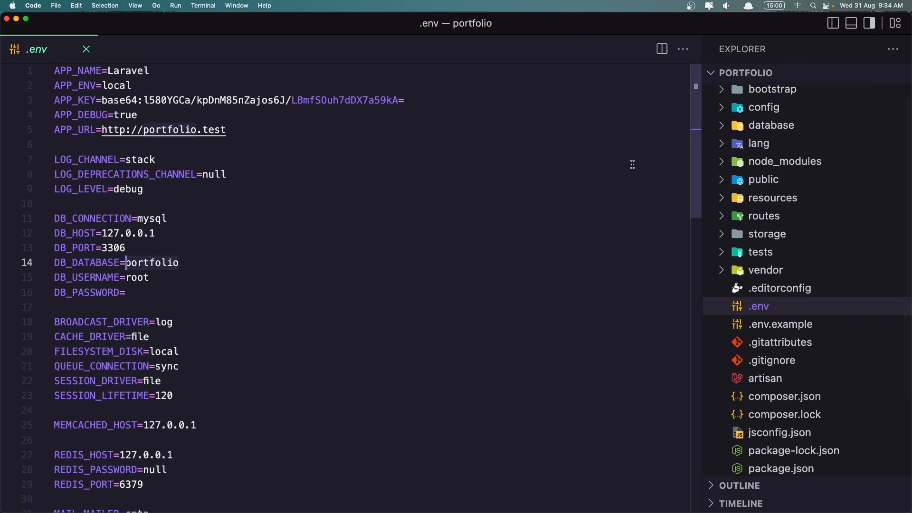
{"action": "key", "text": "cmd+tab"}
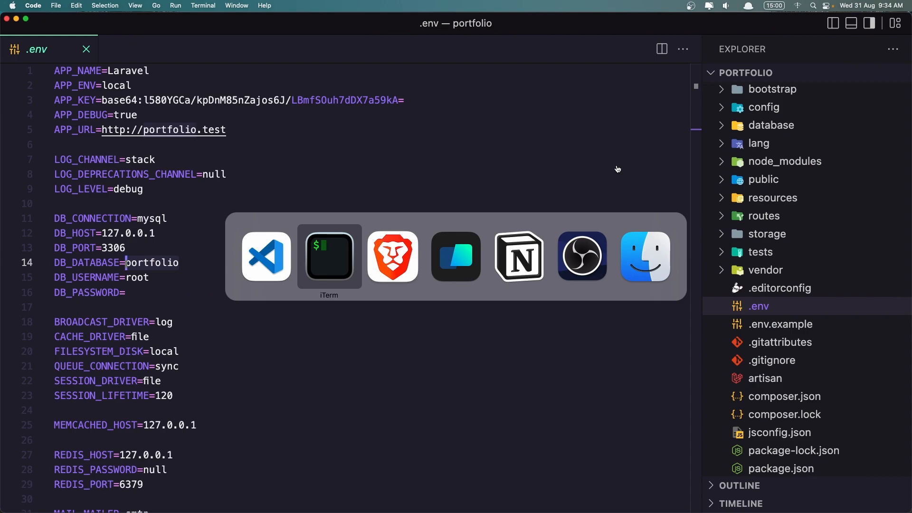
Step: Run `php artisan migrate:fresh` to create the users and default tables
{"action": "left_click", "coordinate": [329, 256]}
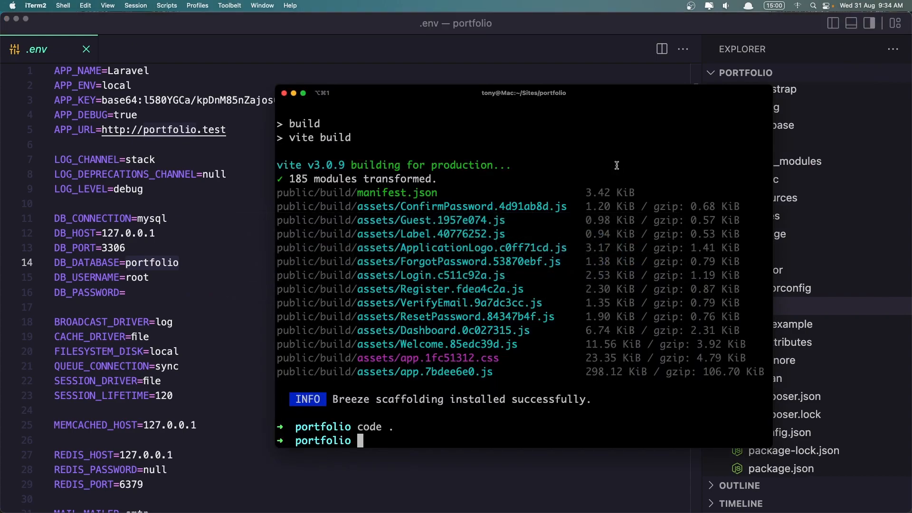
{"action": "type", "text": "php"}
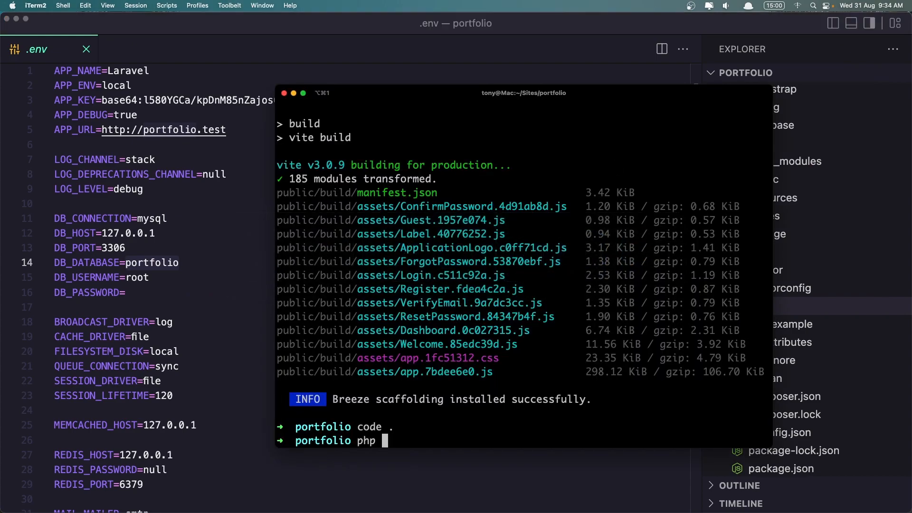
{"action": "type", "text": "artisan"}
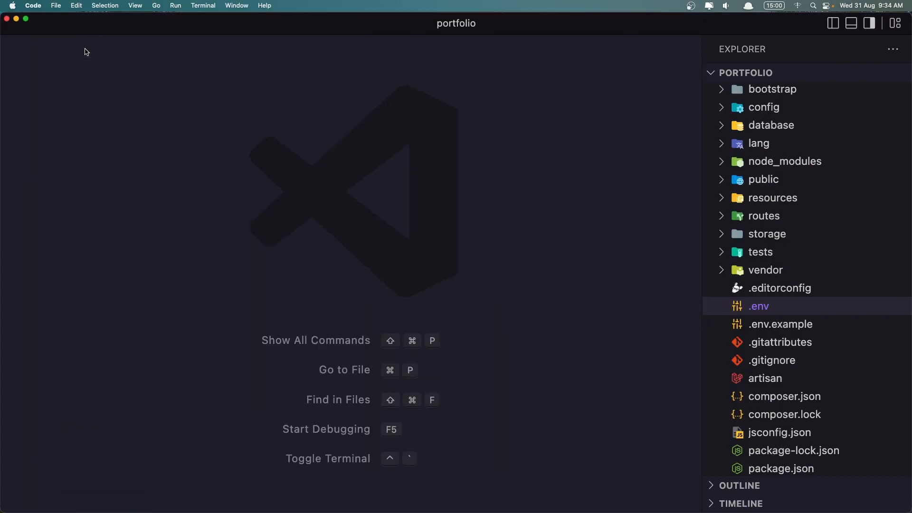
Step: Install the npm packages with `npm i`, then begin an `npm r` command
{"action": "key", "text": "cmd+tab"}
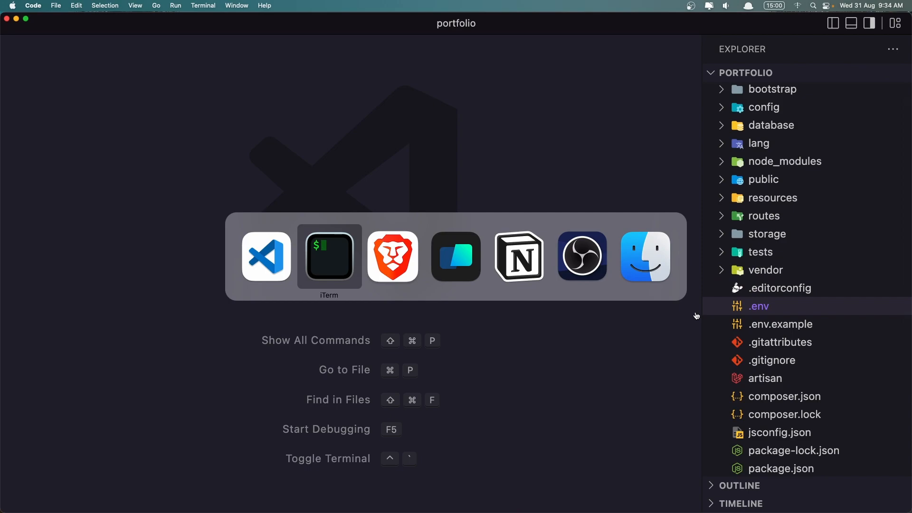
{"action": "left_click", "coordinate": [393, 257]}
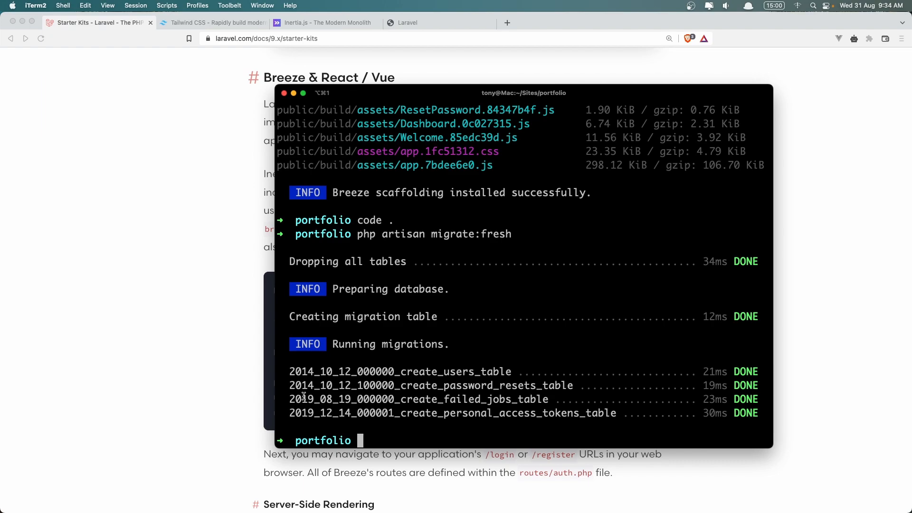
{"action": "type", "text": "npm i"}
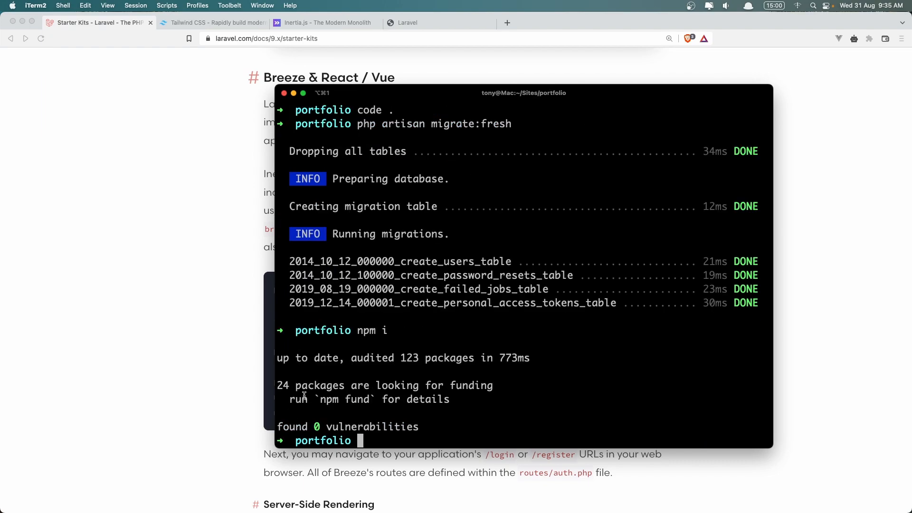
{"action": "type", "text": "npm r"}
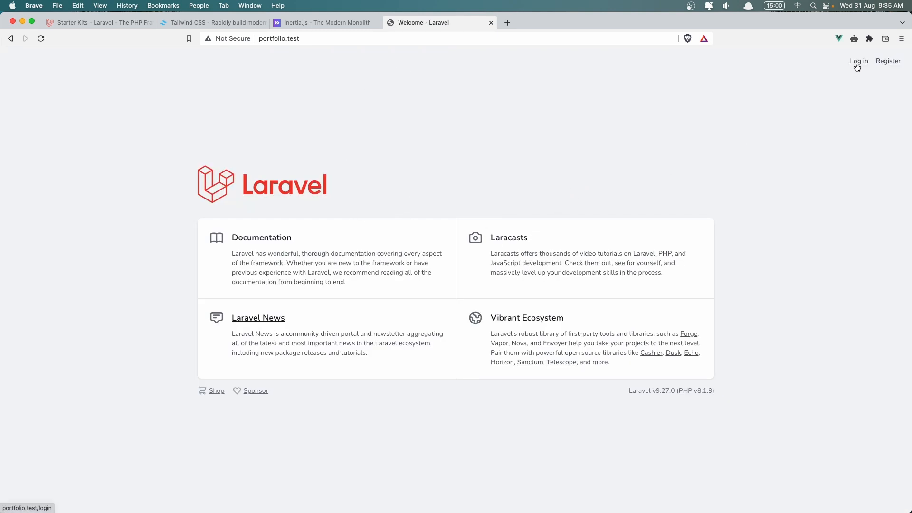
Step: Open the Register form at portfolio.test/register, then go back to the welcome page
{"action": "left_click", "coordinate": [888, 60]}
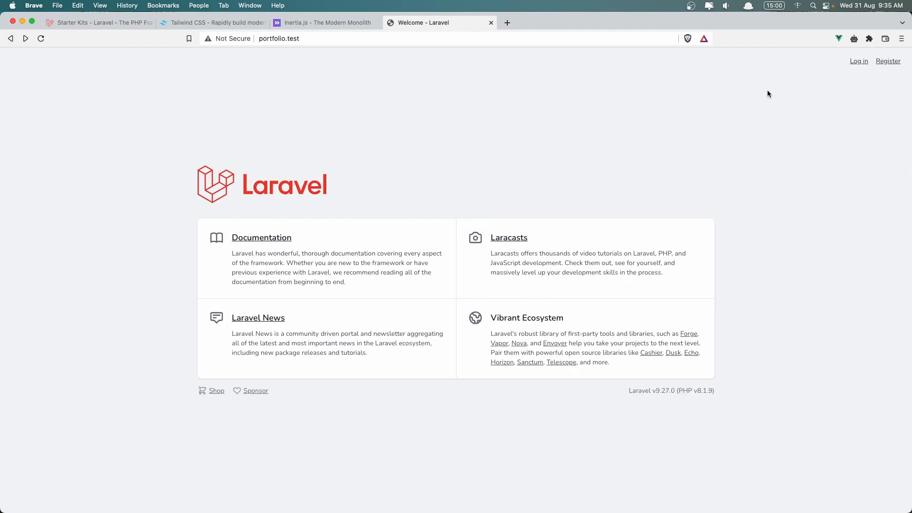
{"action": "left_click", "coordinate": [888, 61]}
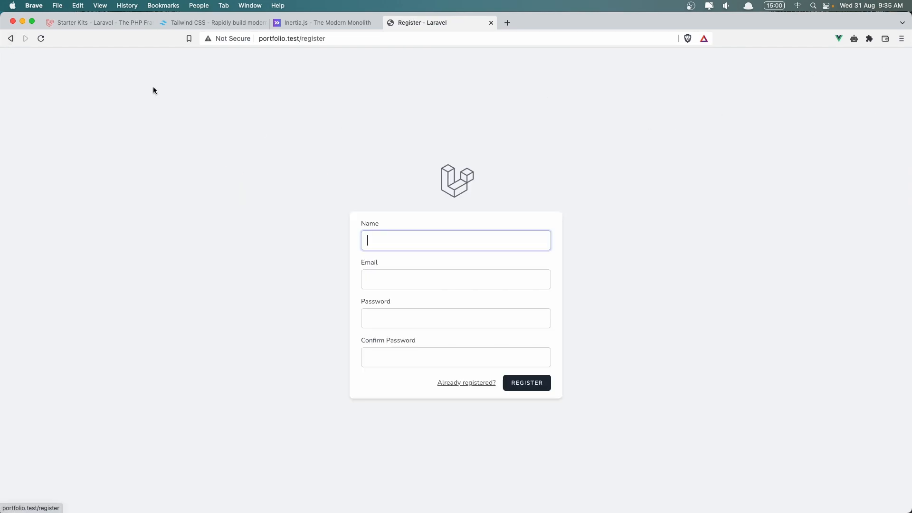
{"action": "left_click", "coordinate": [10, 39]}
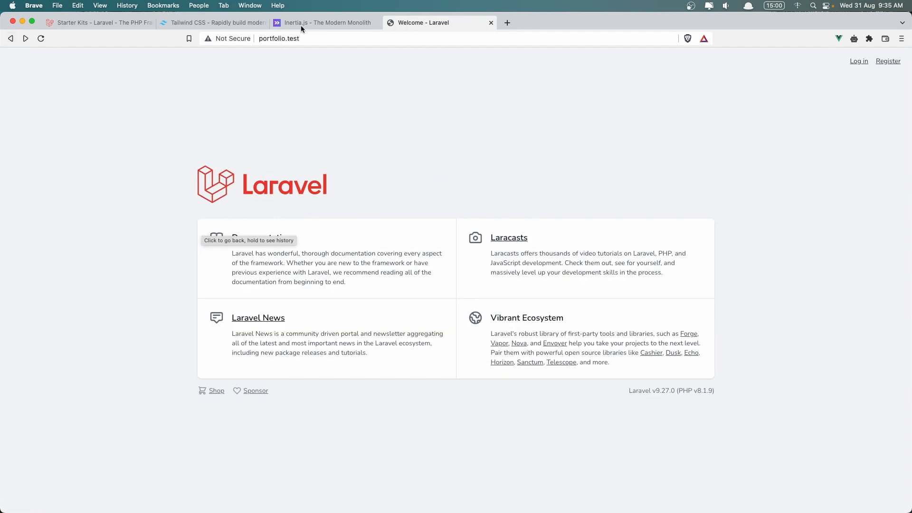
Step: Switch to the Inertia.js docs and read through the Routing guide
{"action": "left_click", "coordinate": [326, 23]}
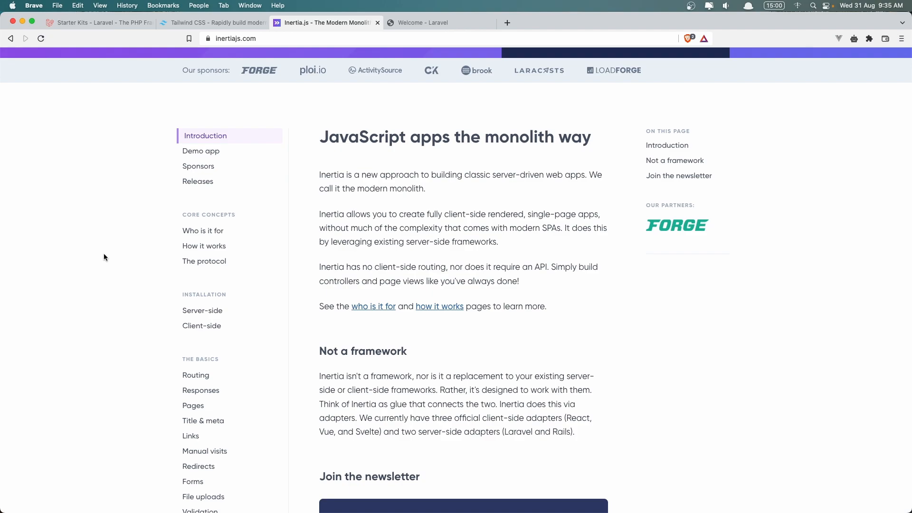
{"action": "scroll", "scroll_direction": "down", "scroll_amount": 3}
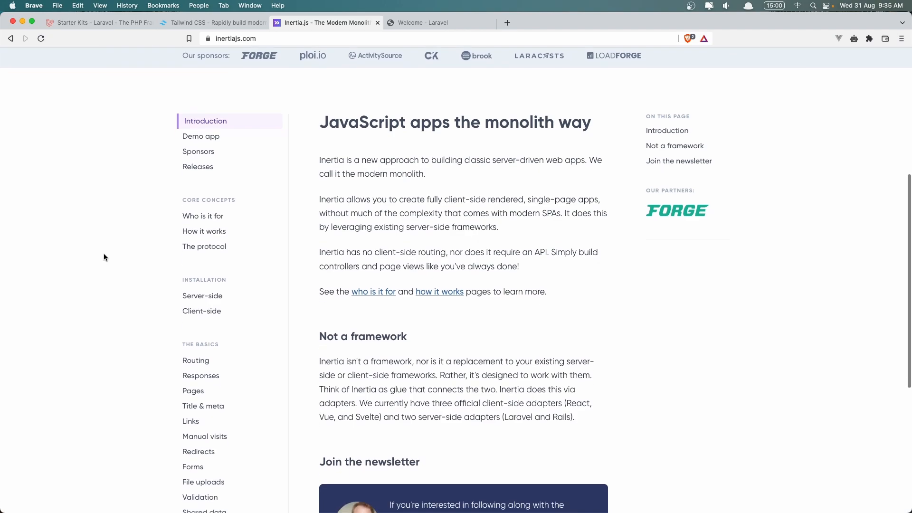
{"action": "scroll", "scroll_direction": "down", "scroll_amount": 3}
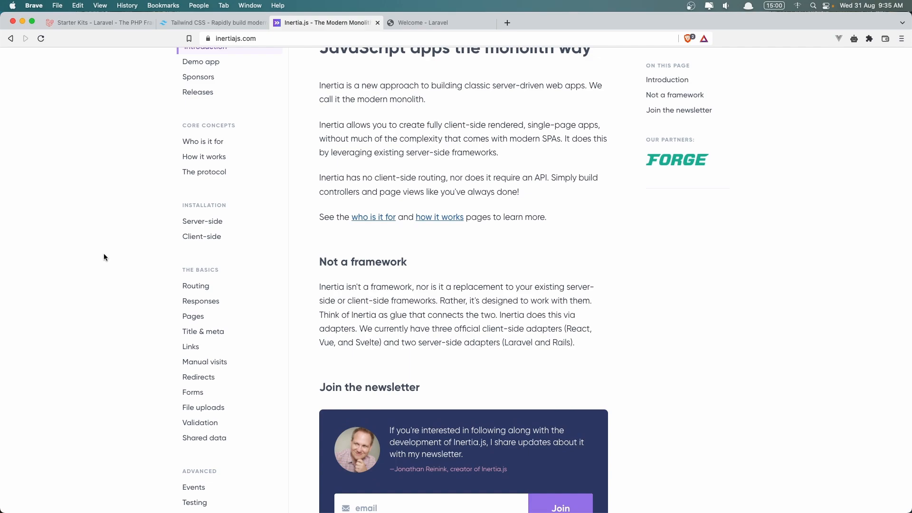
{"action": "scroll", "scroll_direction": "down", "scroll_amount": 3}
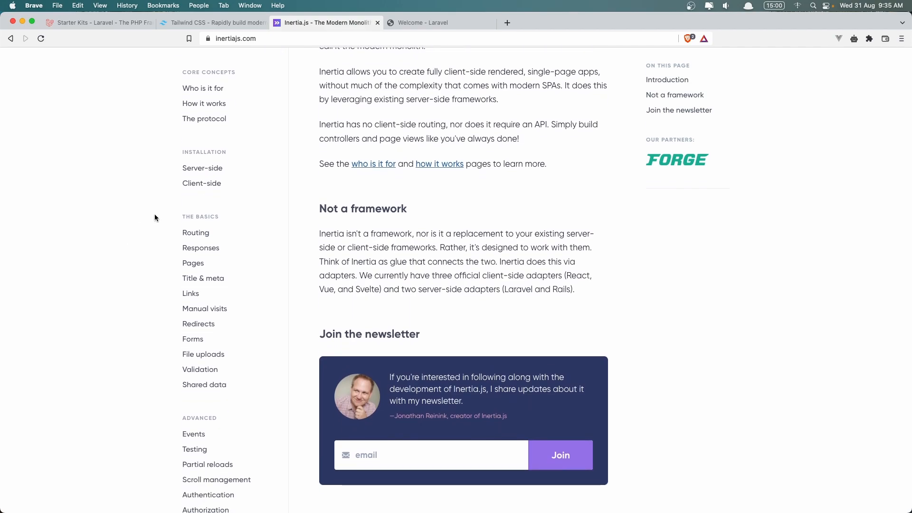
{"action": "left_click", "coordinate": [196, 232]}
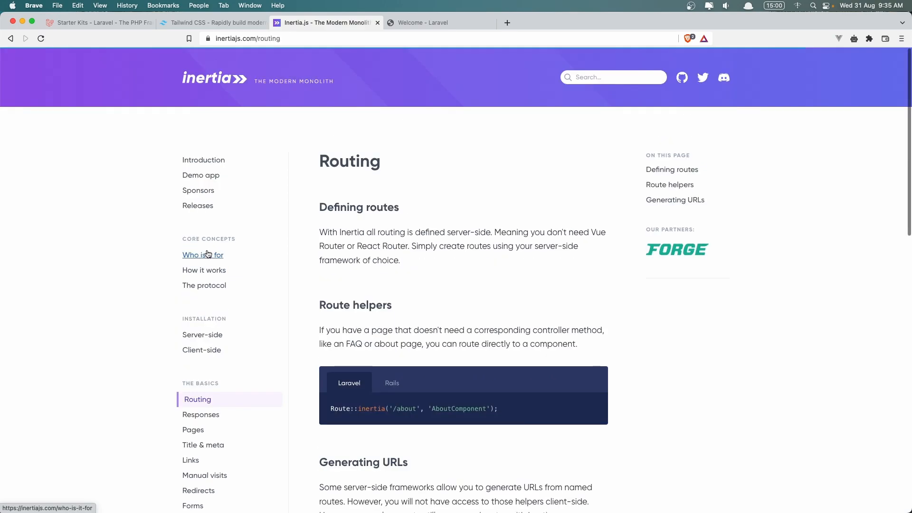
{"action": "scroll", "scroll_direction": "down", "scroll_amount": 3}
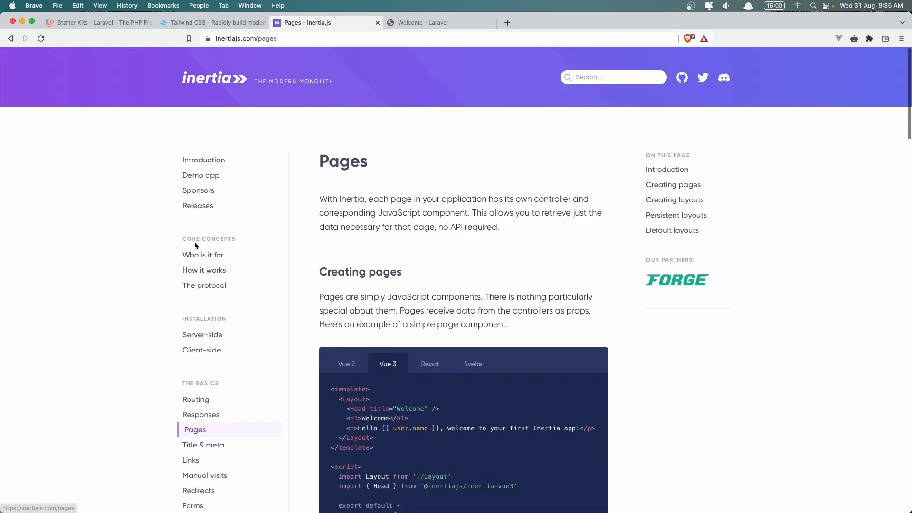
{"action": "scroll", "scroll_direction": "down", "scroll_amount": 3}
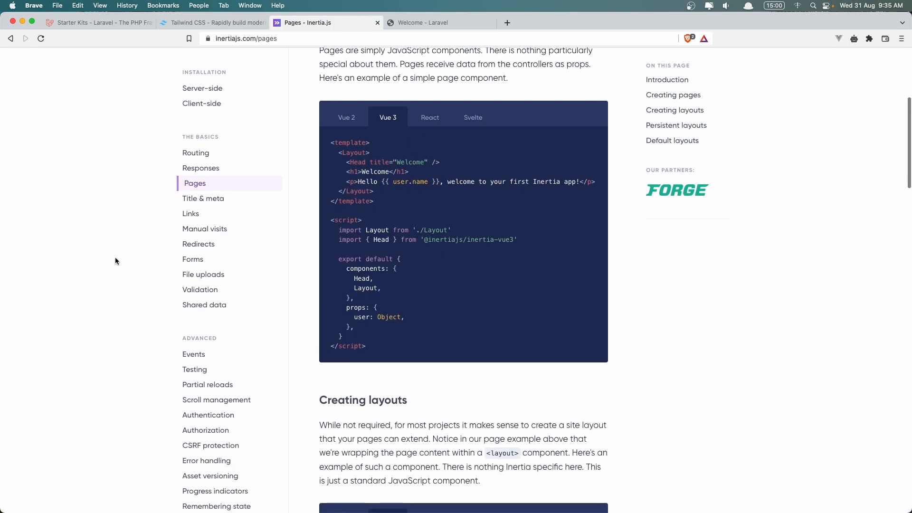
{"action": "scroll", "scroll_direction": "down", "scroll_amount": 3}
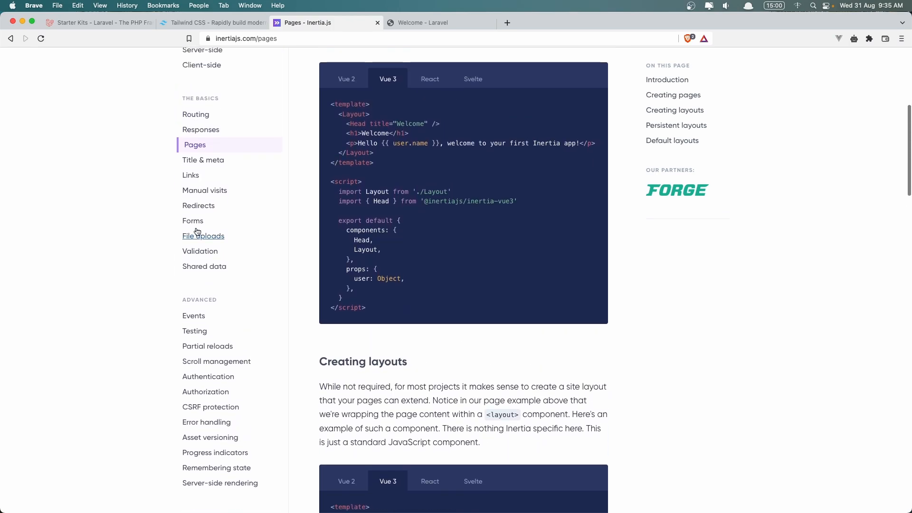
Step: Open the Forms guide and scroll to the Vue 3 form submission example
{"action": "left_click", "coordinate": [192, 220]}
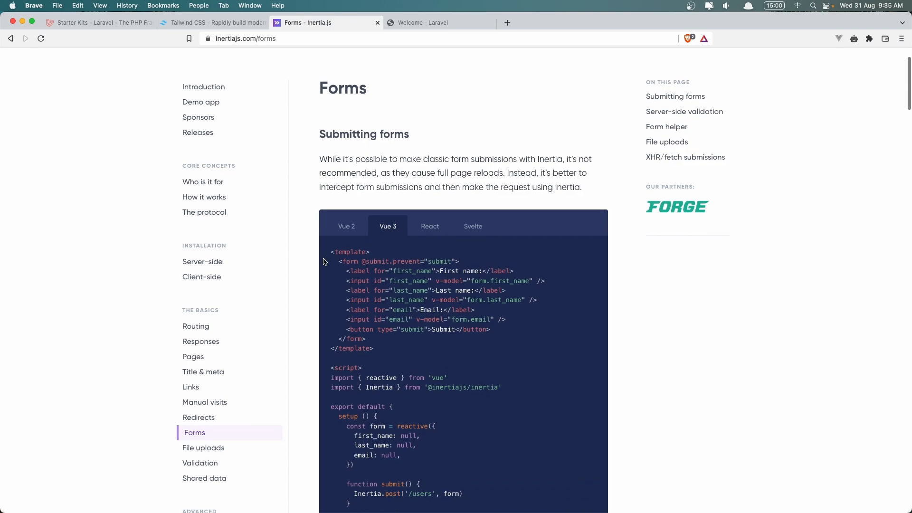
{"action": "scroll", "scroll_direction": "down", "scroll_amount": 3}
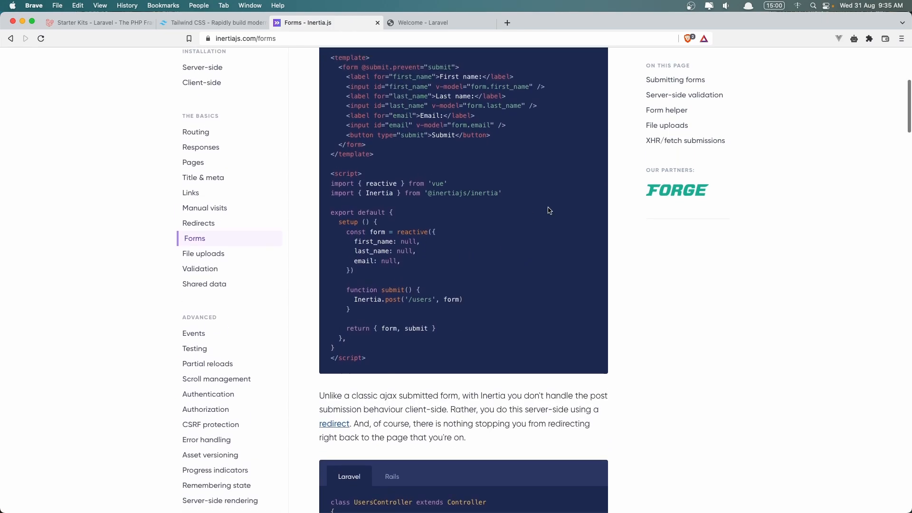
{"action": "mouse_move", "coordinate": [667, 109]}
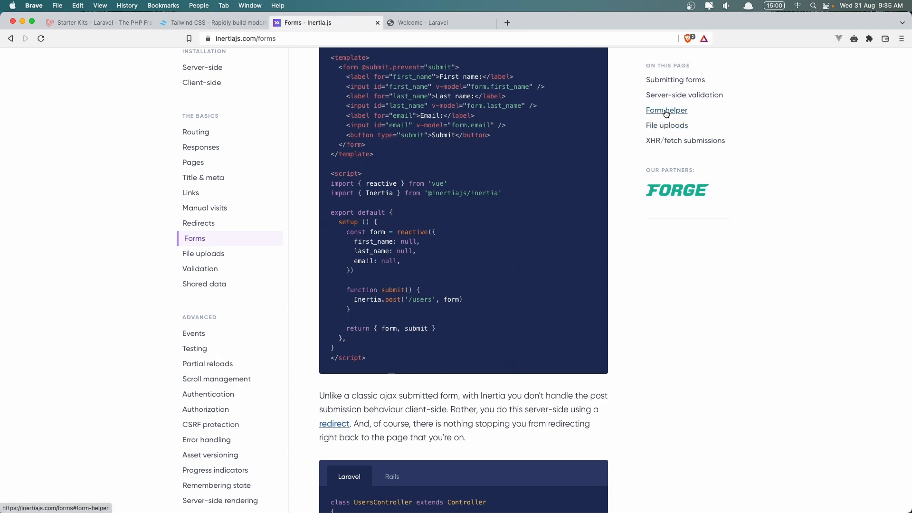
{"action": "mouse_move", "coordinate": [652, 118]}
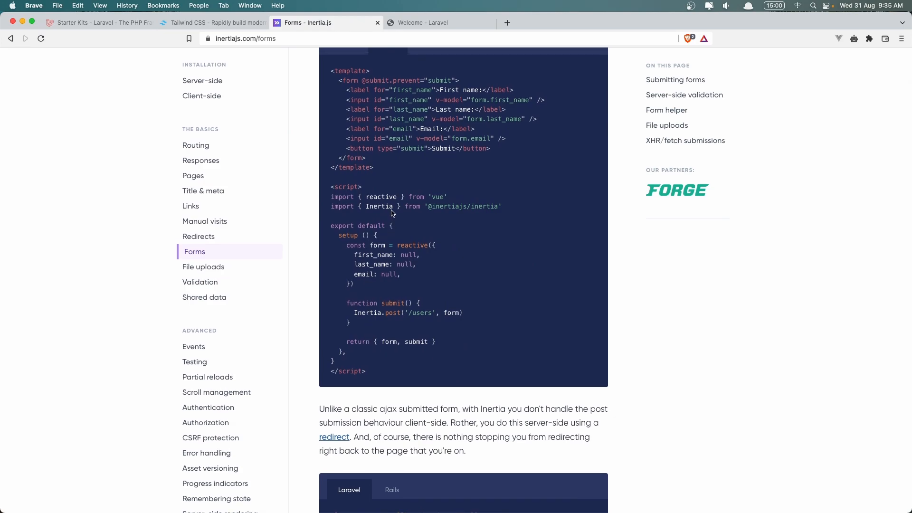
{"action": "scroll", "scroll_direction": "down", "scroll_amount": 3}
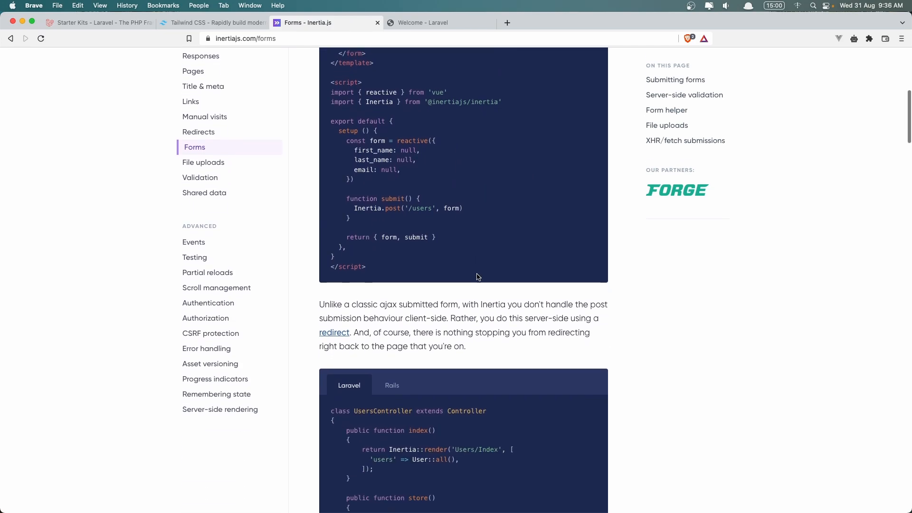
Step: Scroll through File uploads to the FormData conversion notes and Vue 3 upload example
{"action": "scroll", "scroll_direction": "down", "scroll_amount": 3}
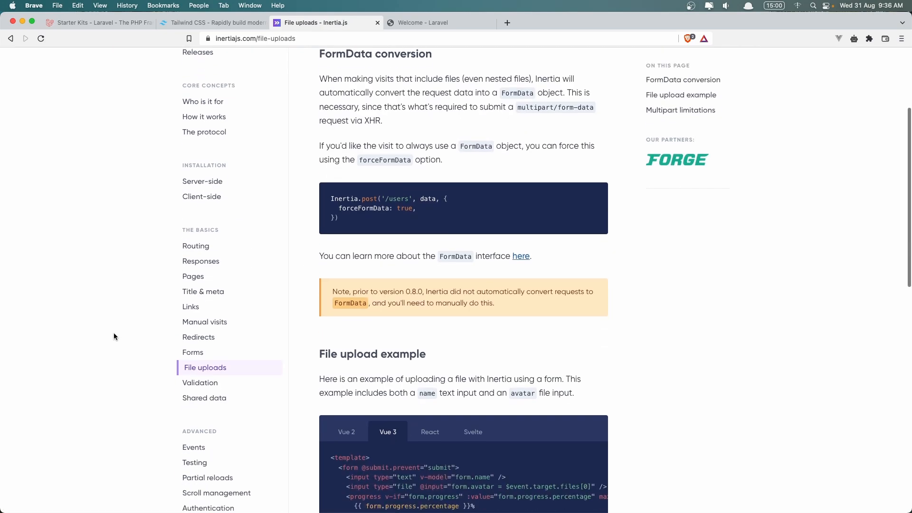
{"action": "scroll", "scroll_direction": "down", "scroll_amount": 3}
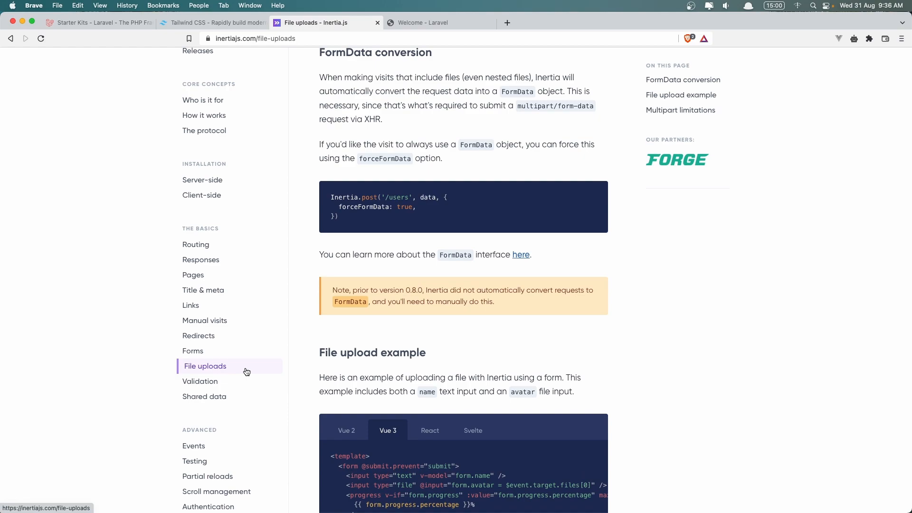
{"action": "mouse_move", "coordinate": [252, 373]}
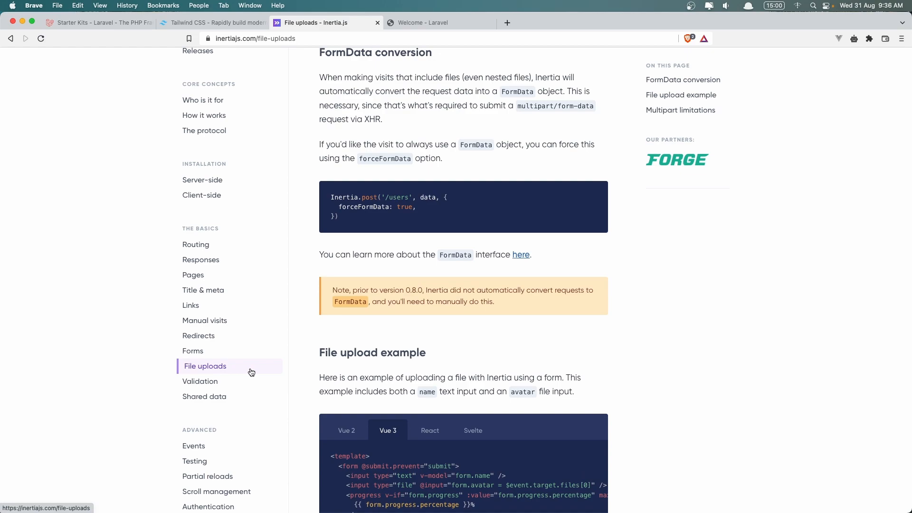
{"action": "mouse_move", "coordinate": [262, 282]}
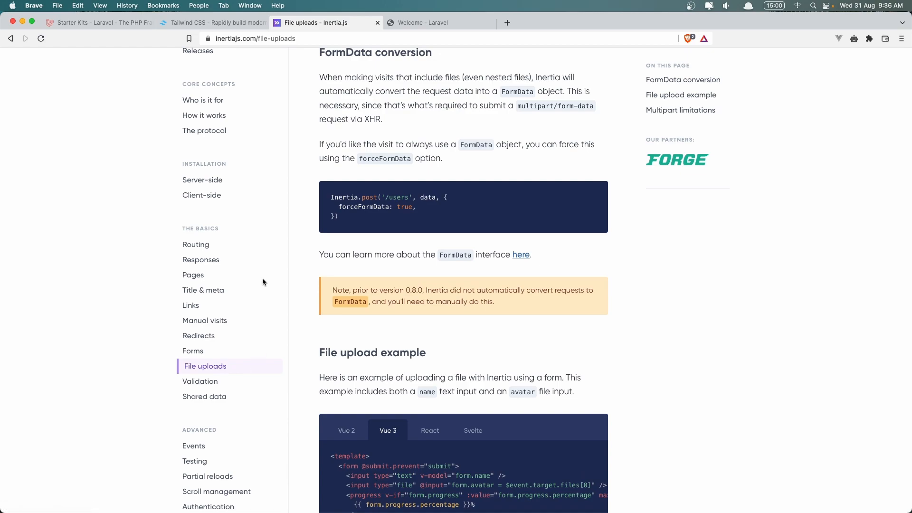
{"action": "mouse_move", "coordinate": [200, 381]}
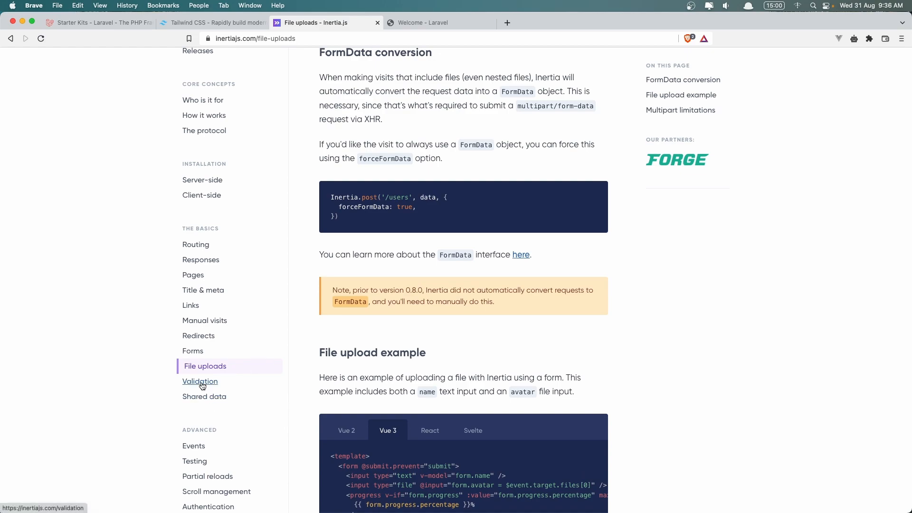
{"action": "scroll", "scroll_direction": "down", "scroll_amount": 3}
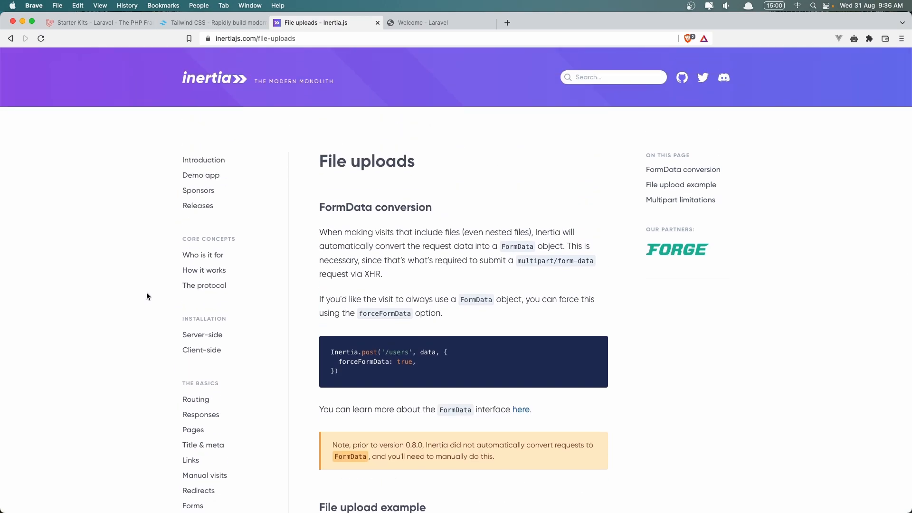
{"action": "scroll", "scroll_direction": "down", "scroll_amount": 3}
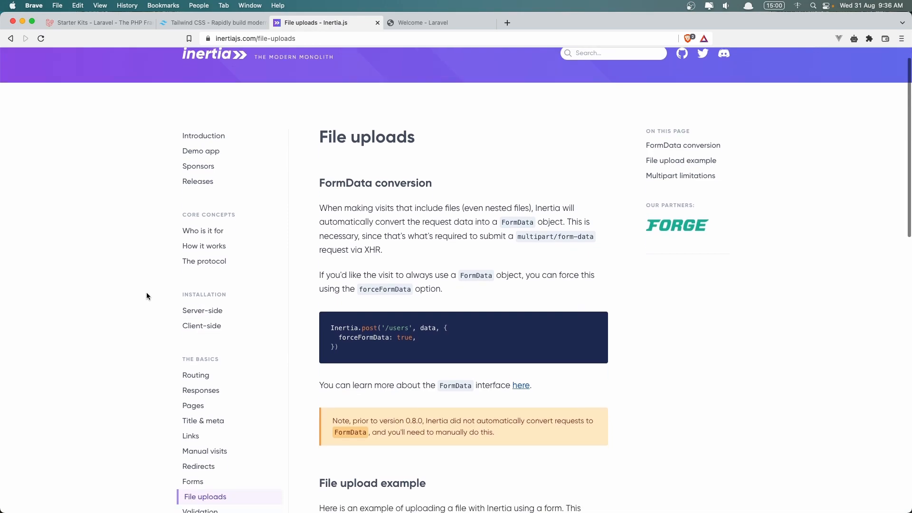
{"action": "scroll", "scroll_direction": "down", "scroll_amount": 3}
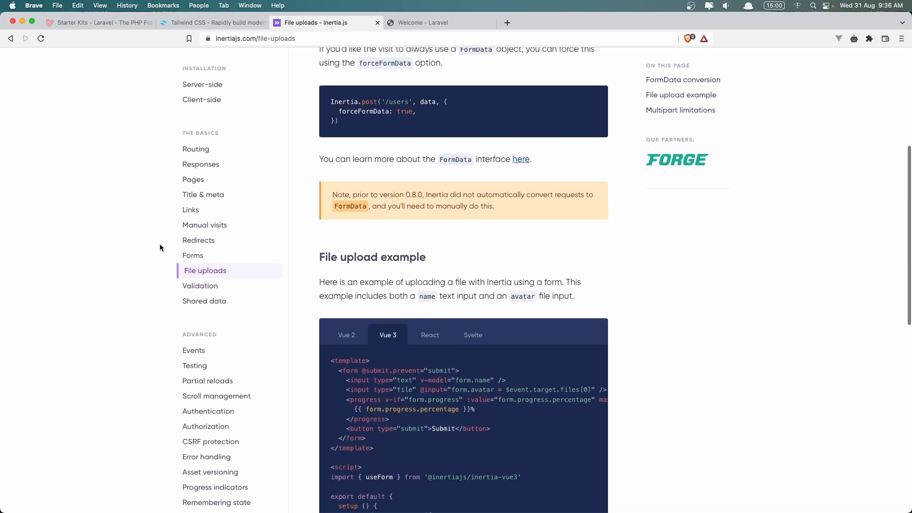
{"action": "mouse_move", "coordinate": [292, 344]}
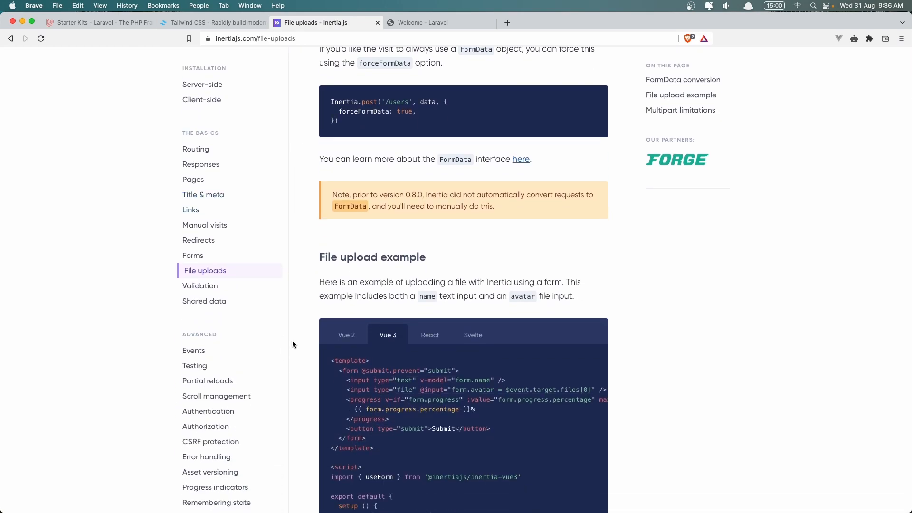